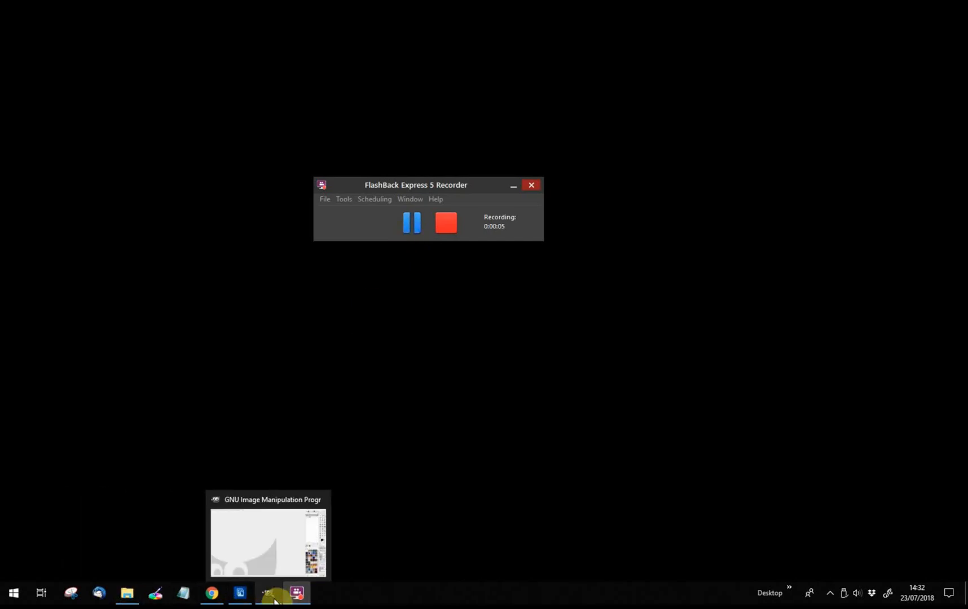
Step: Bring the GIMP window to the front from the Windows taskbar
click(268, 594)
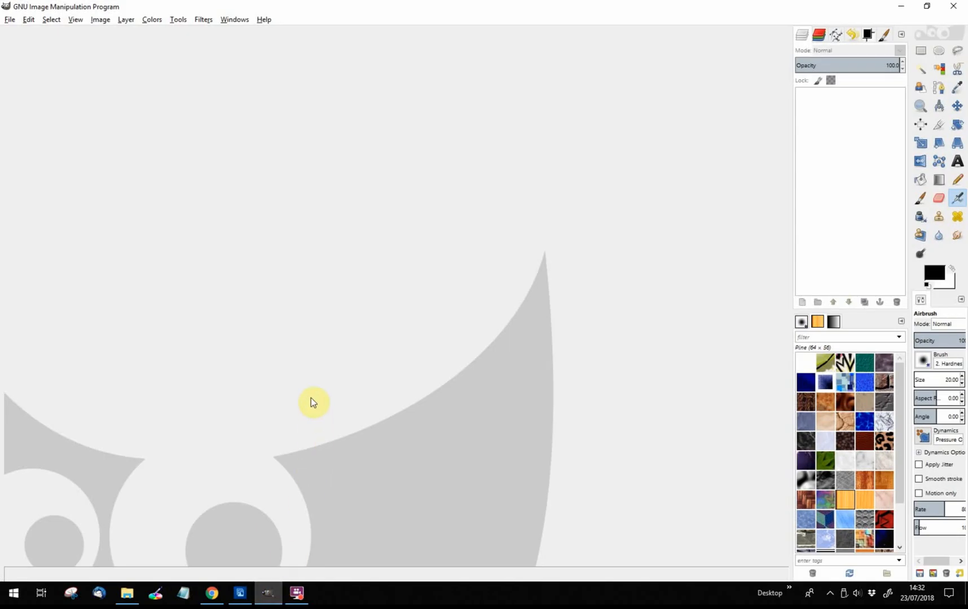
mouse_move(311, 385)
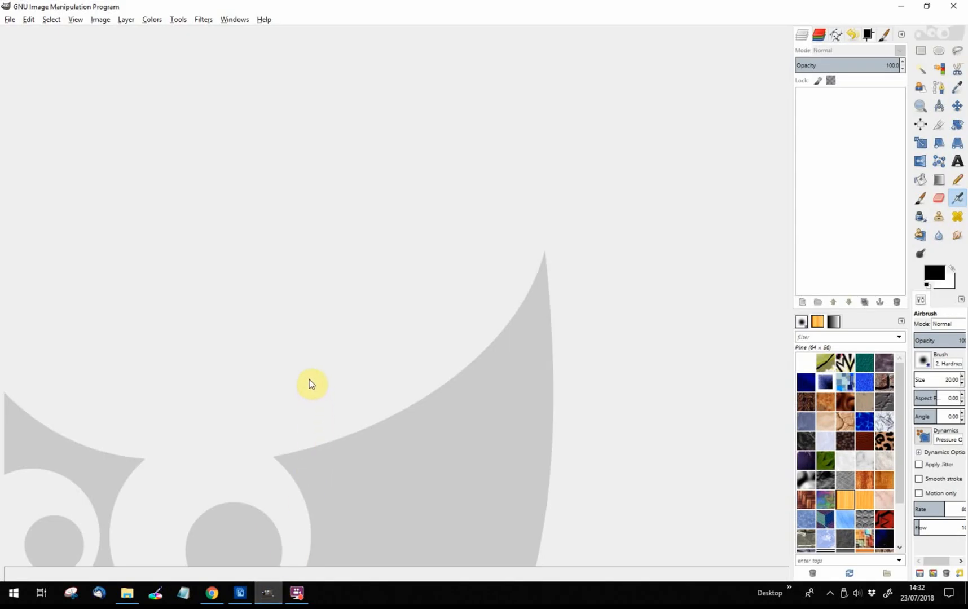
mouse_move(311, 377)
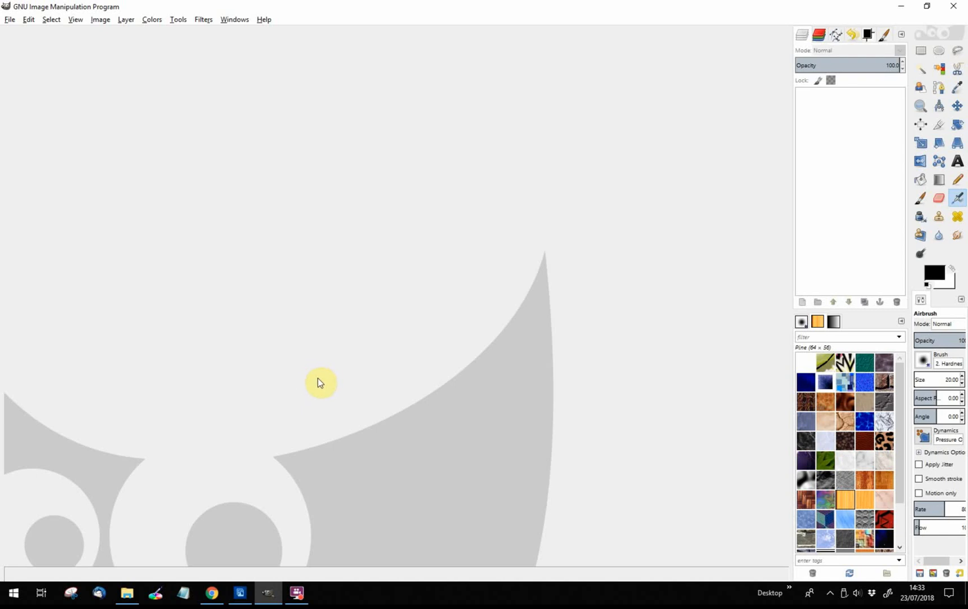
mouse_move(161, 213)
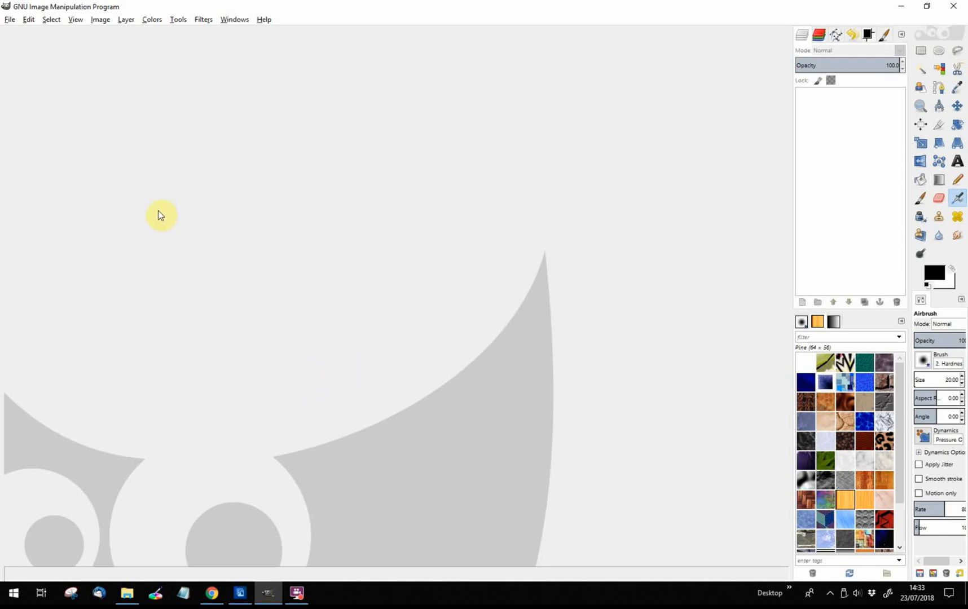
mouse_move(48, 86)
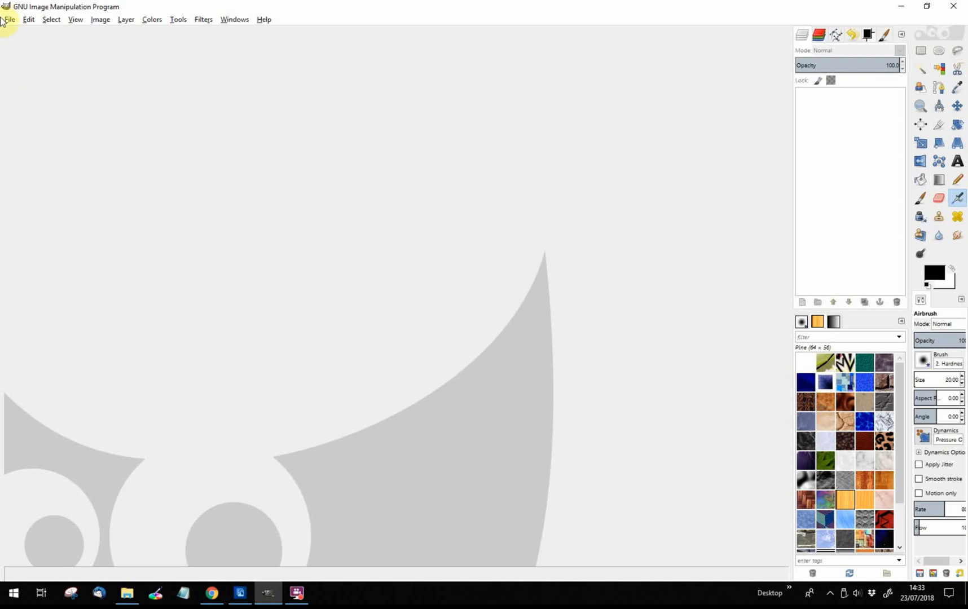
mouse_move(17, 35)
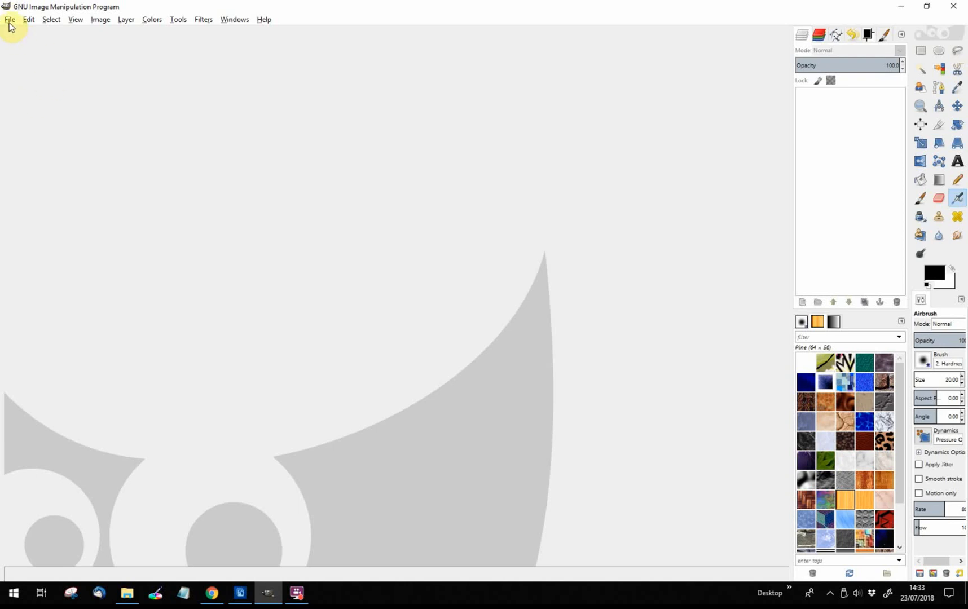
Step: Open summerflowers.jpg from Documents > 1artdemoresources via File > Open
click(9, 20)
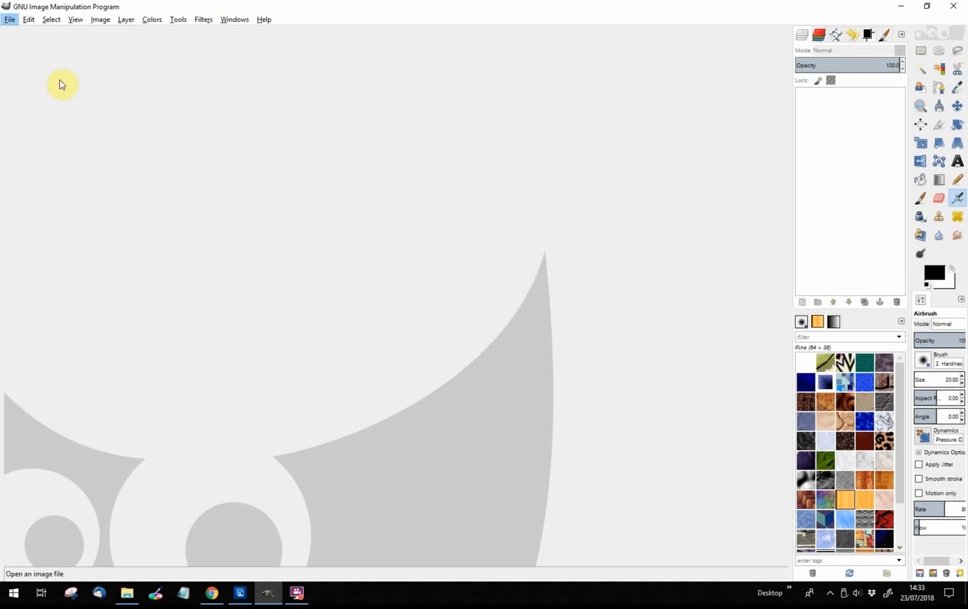
click(8, 19)
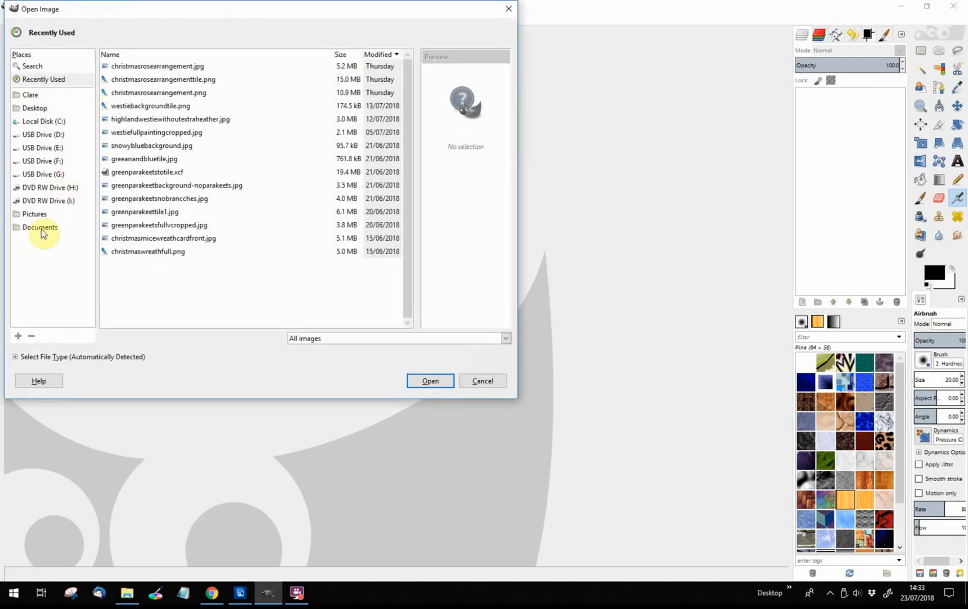
click(38, 227)
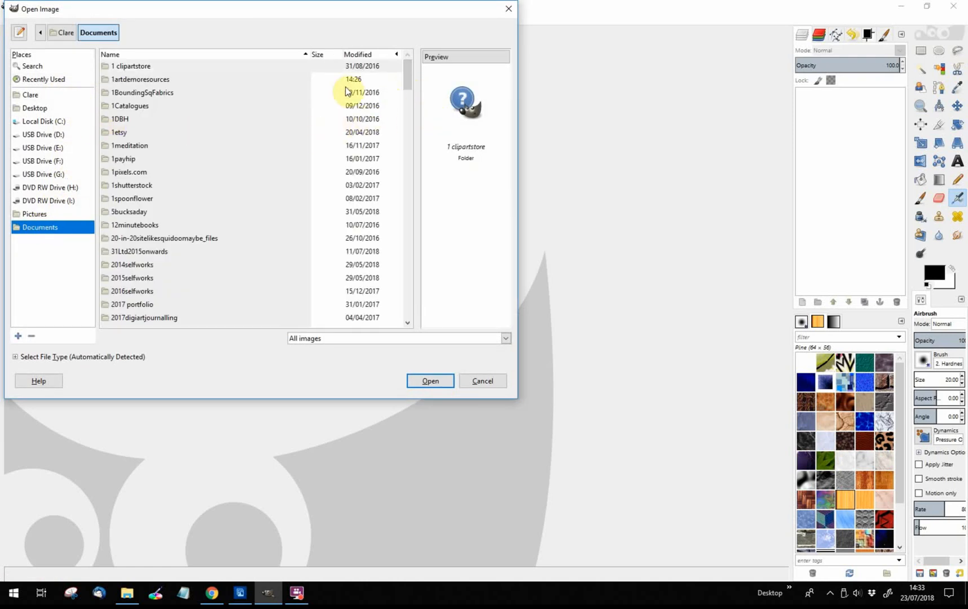
double_click(141, 79)
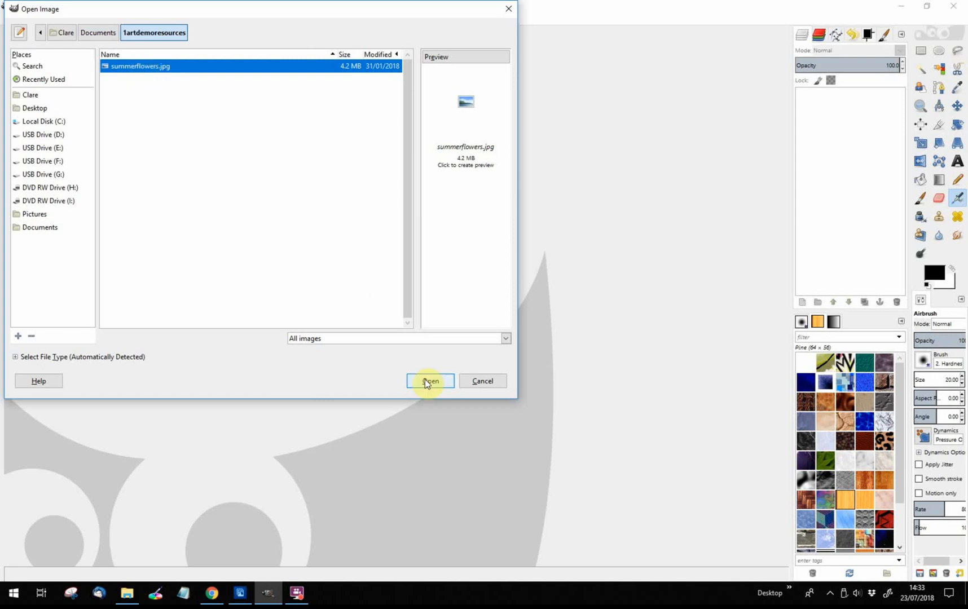
click(429, 380)
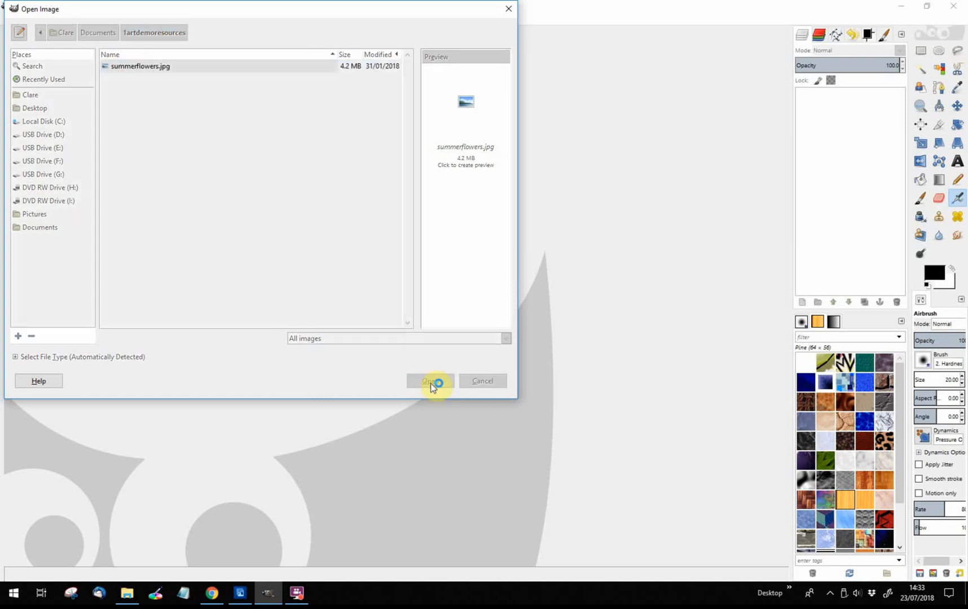
click(430, 381)
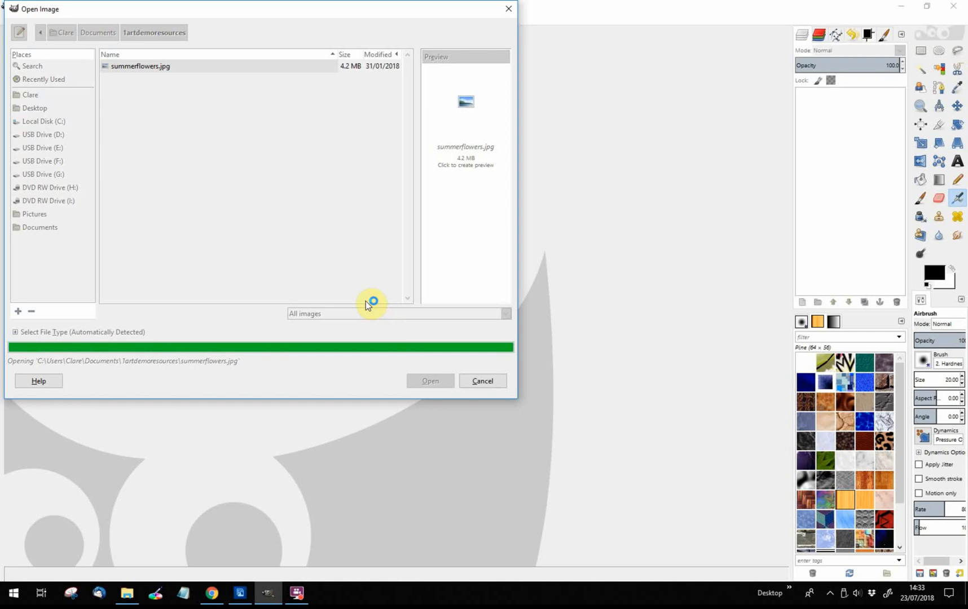
click(431, 381)
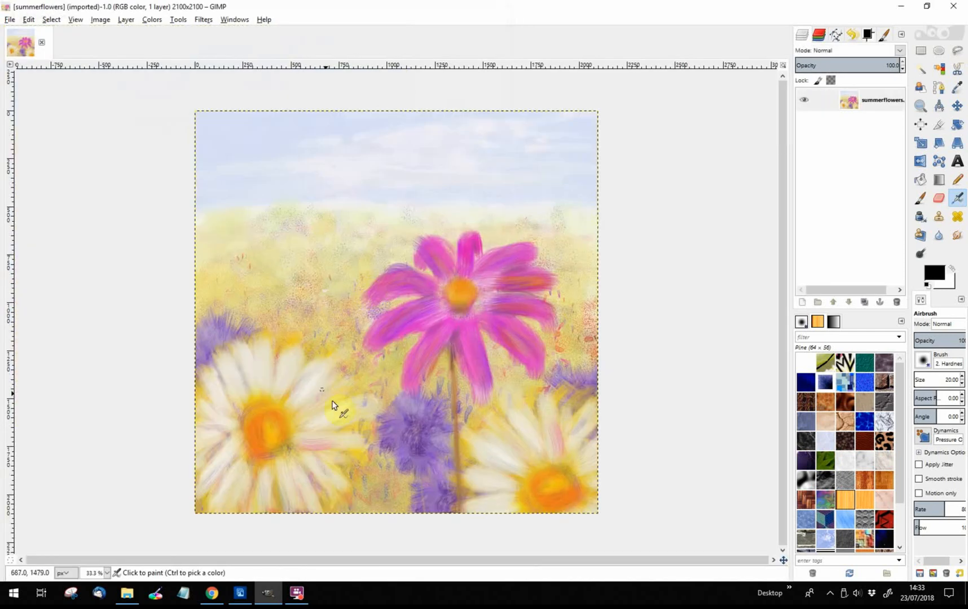
mouse_move(233, 388)
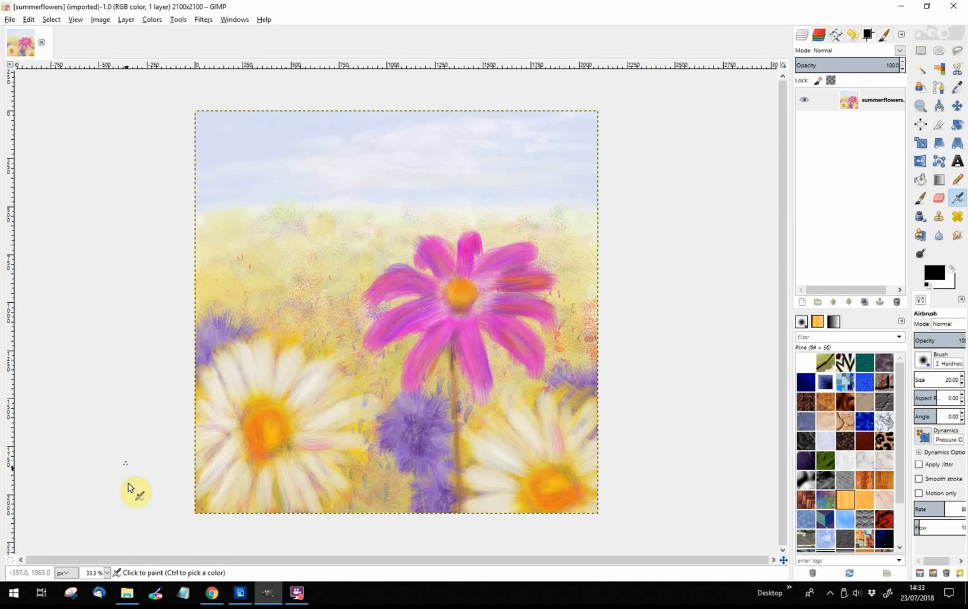
mouse_move(200, 456)
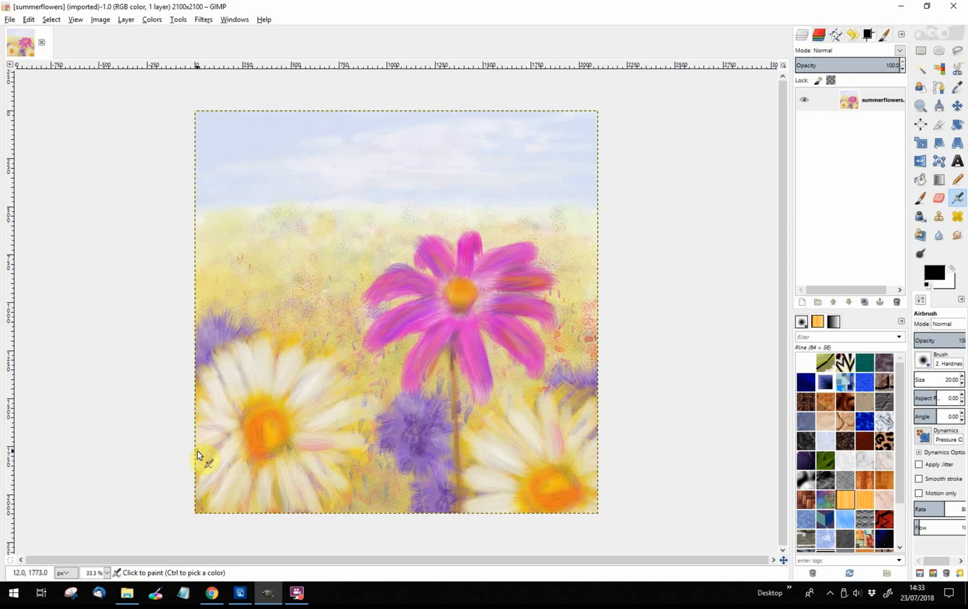
mouse_move(585, 465)
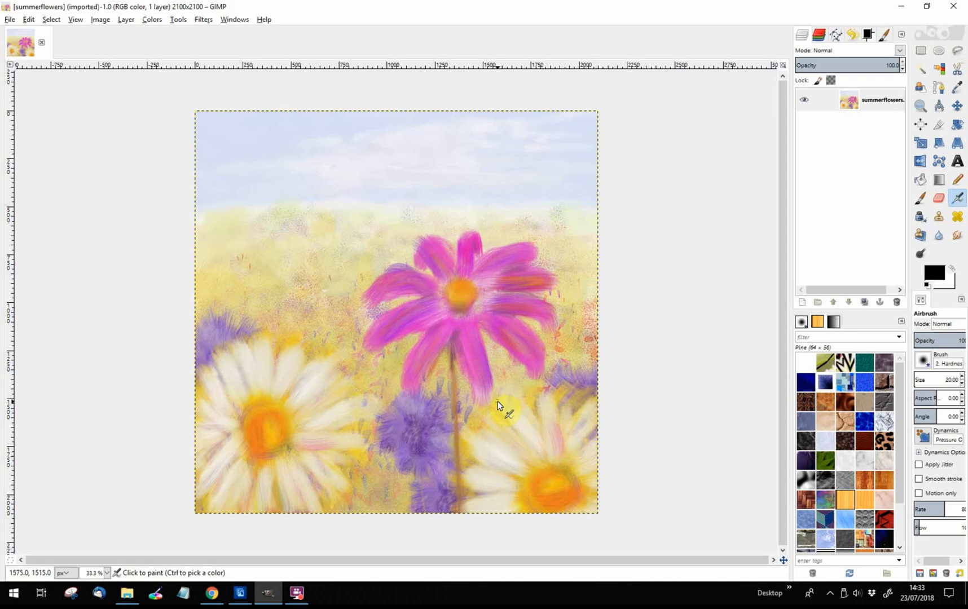
mouse_move(209, 441)
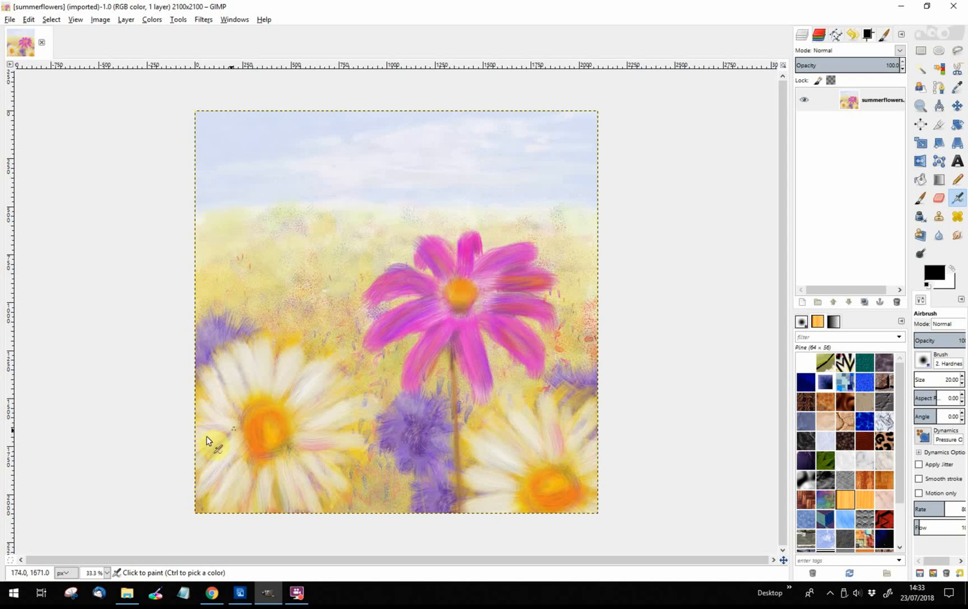
mouse_move(215, 413)
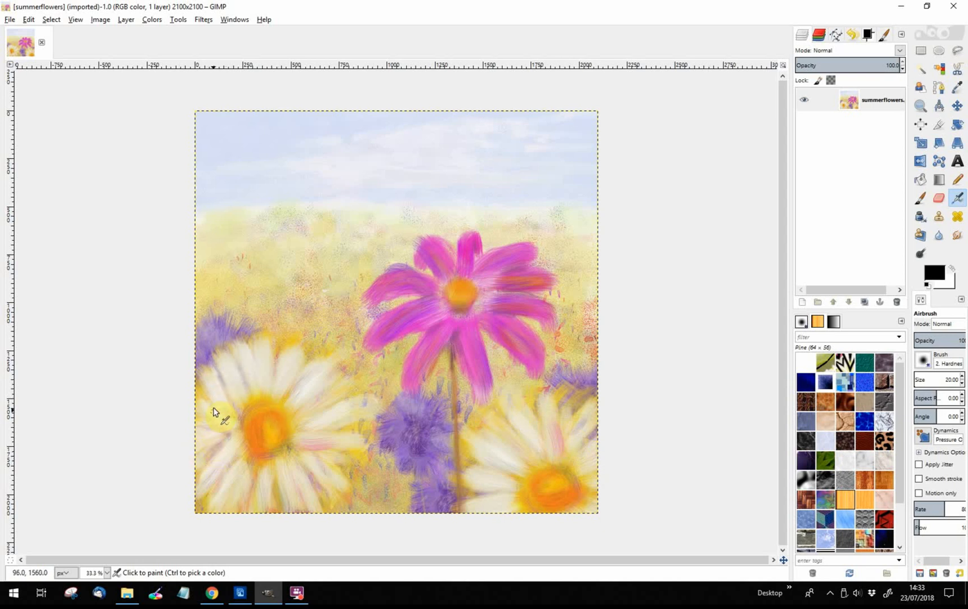
mouse_move(354, 389)
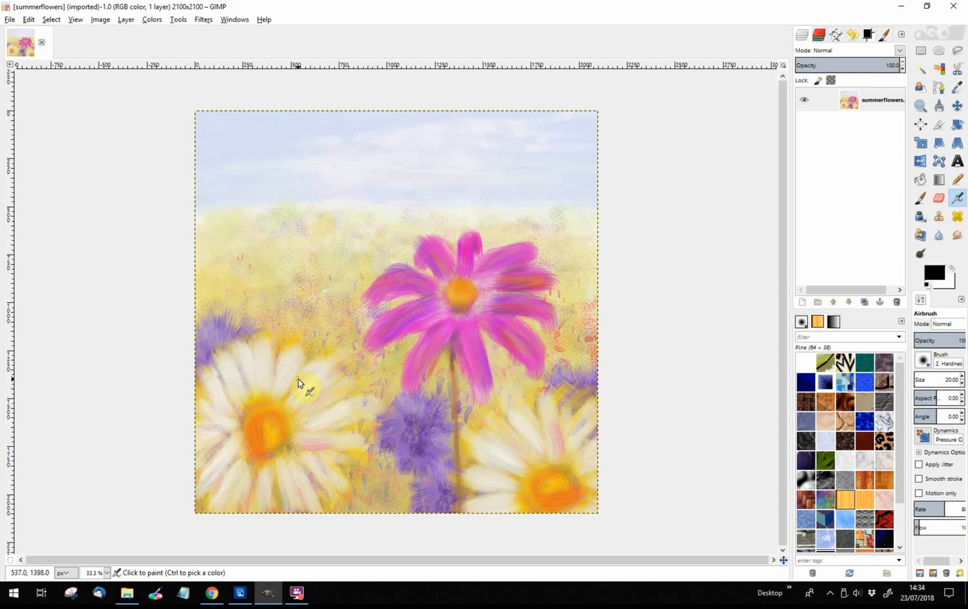
mouse_move(310, 382)
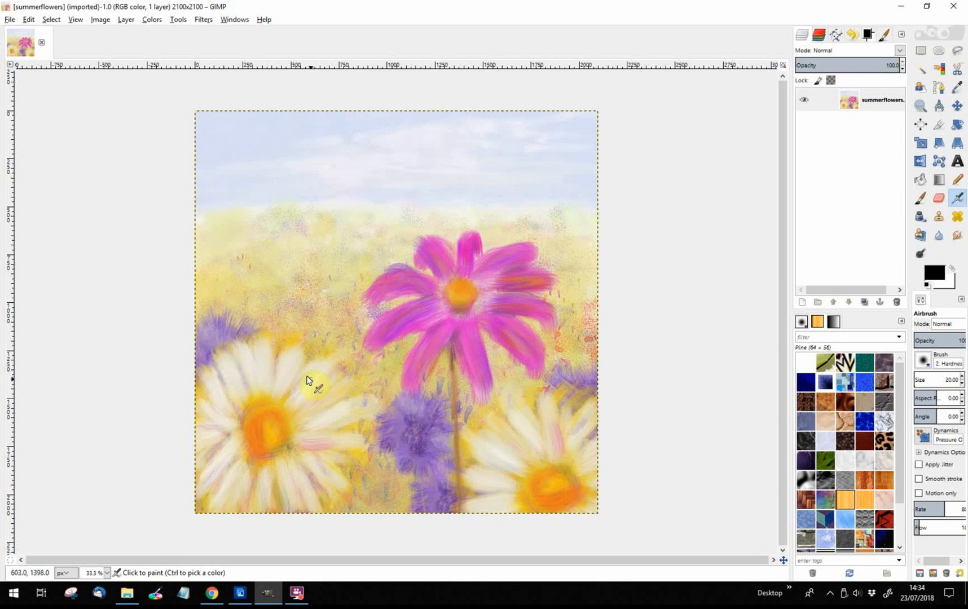
mouse_move(351, 386)
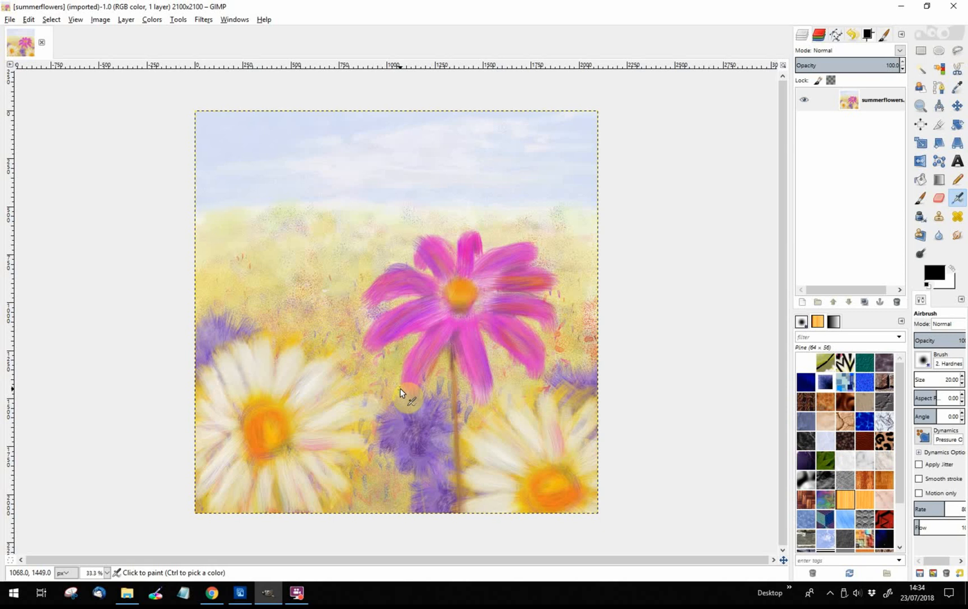
mouse_move(354, 406)
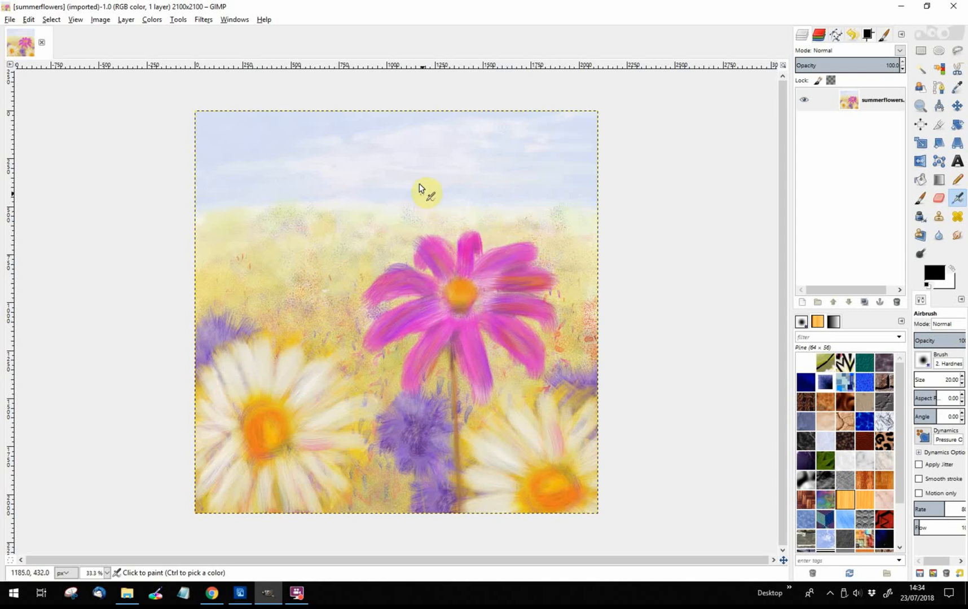
mouse_move(269, 138)
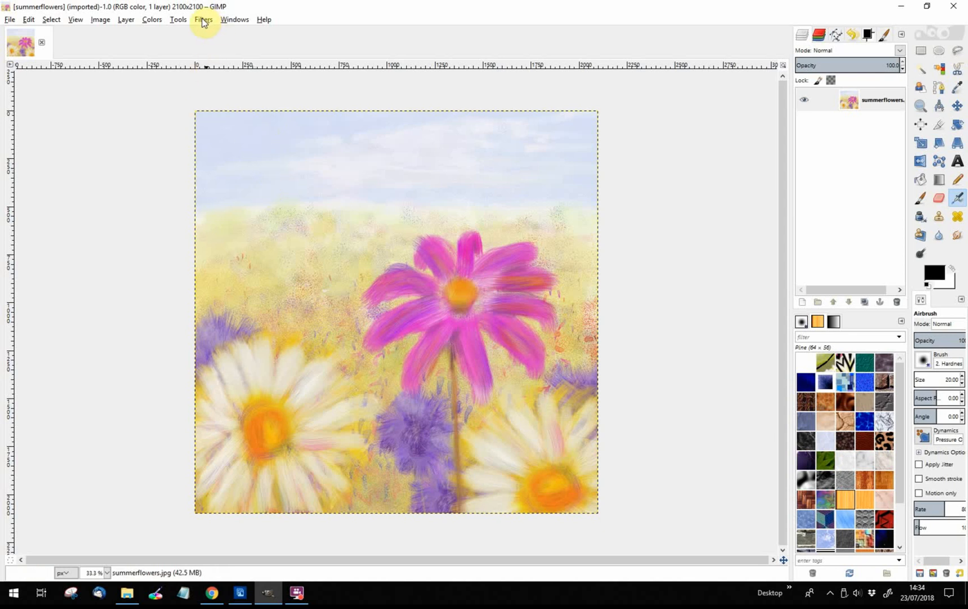
click(202, 19)
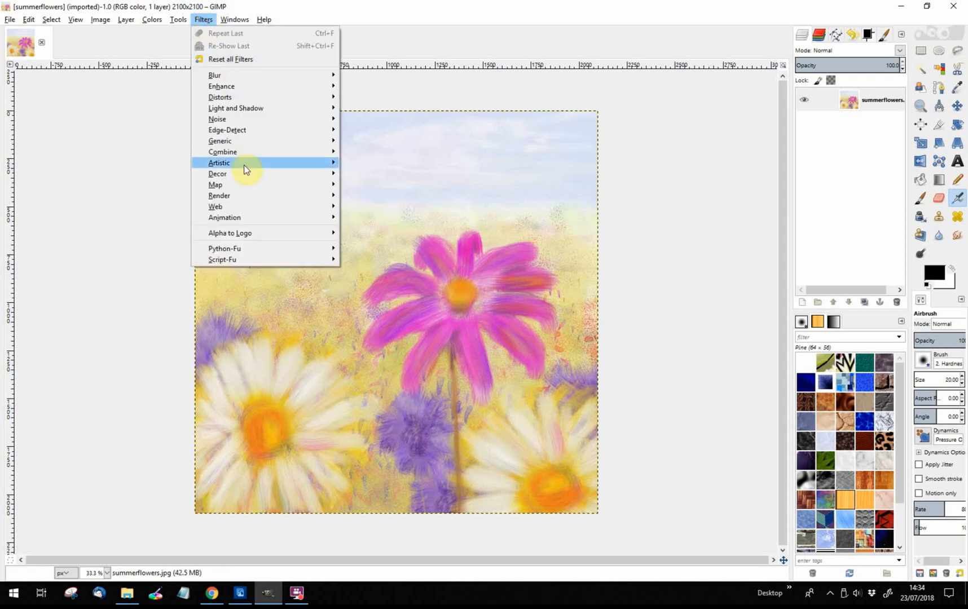
mouse_move(234, 193)
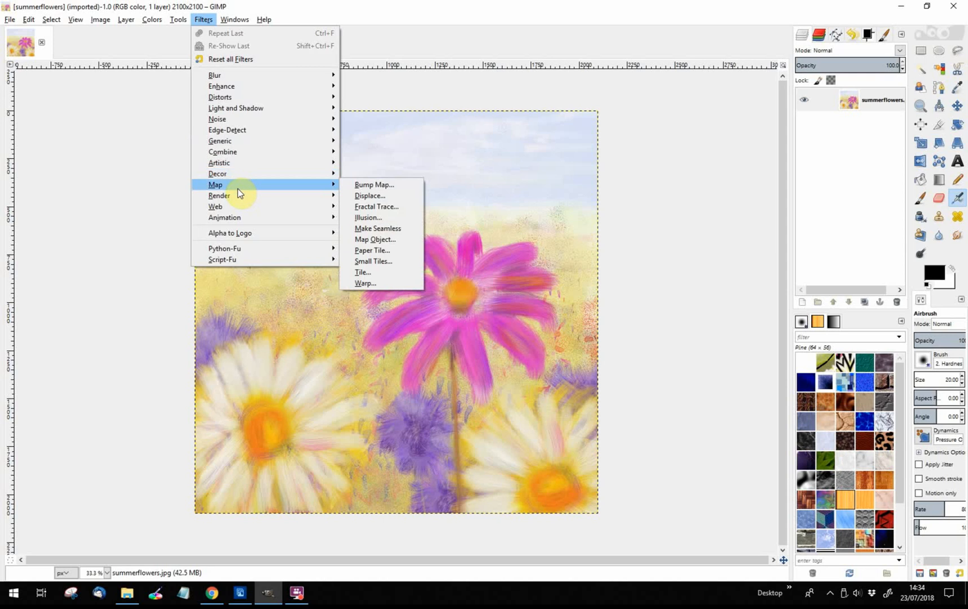
mouse_move(284, 201)
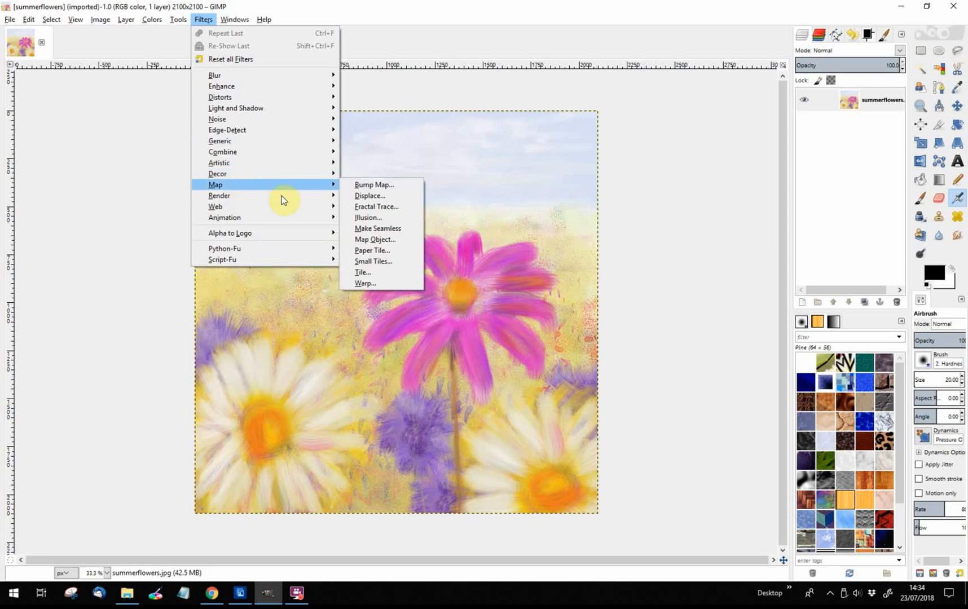
mouse_move(377, 229)
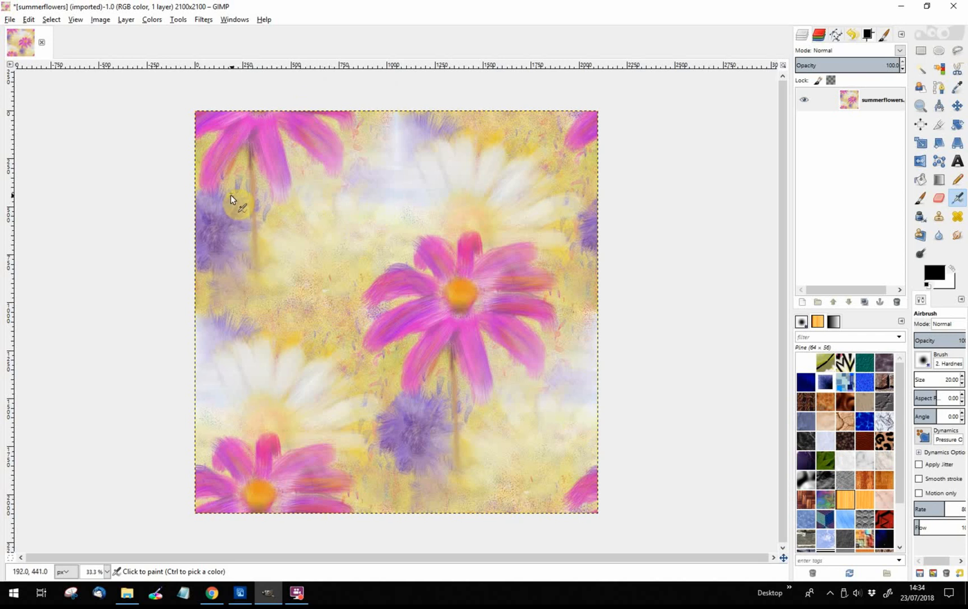
mouse_move(231, 196)
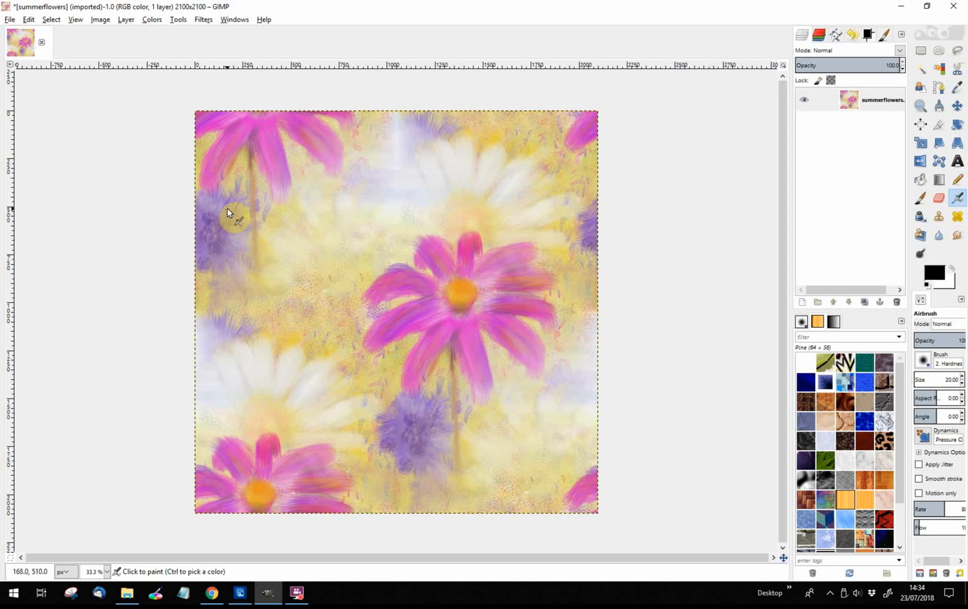
mouse_move(209, 190)
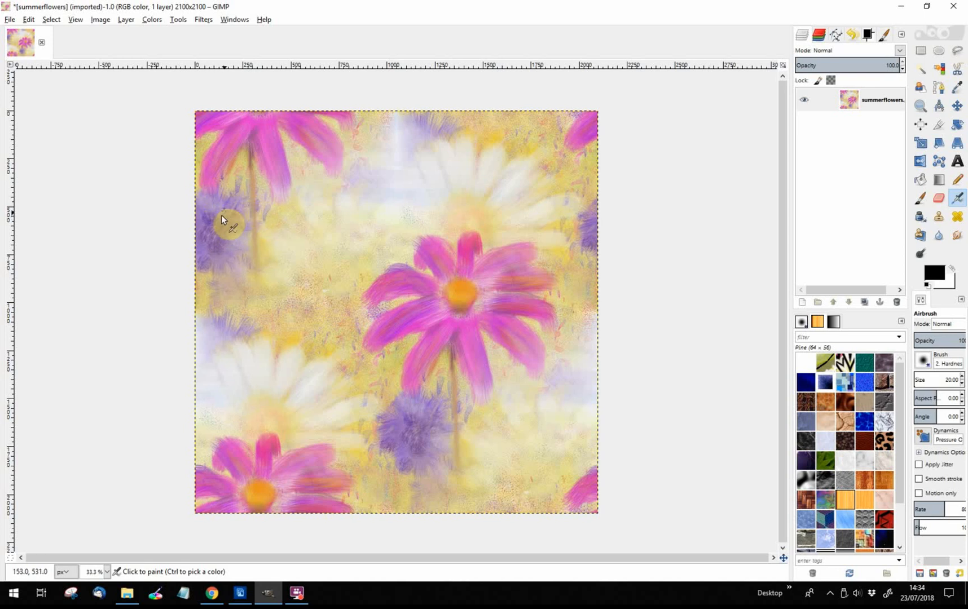
mouse_move(445, 216)
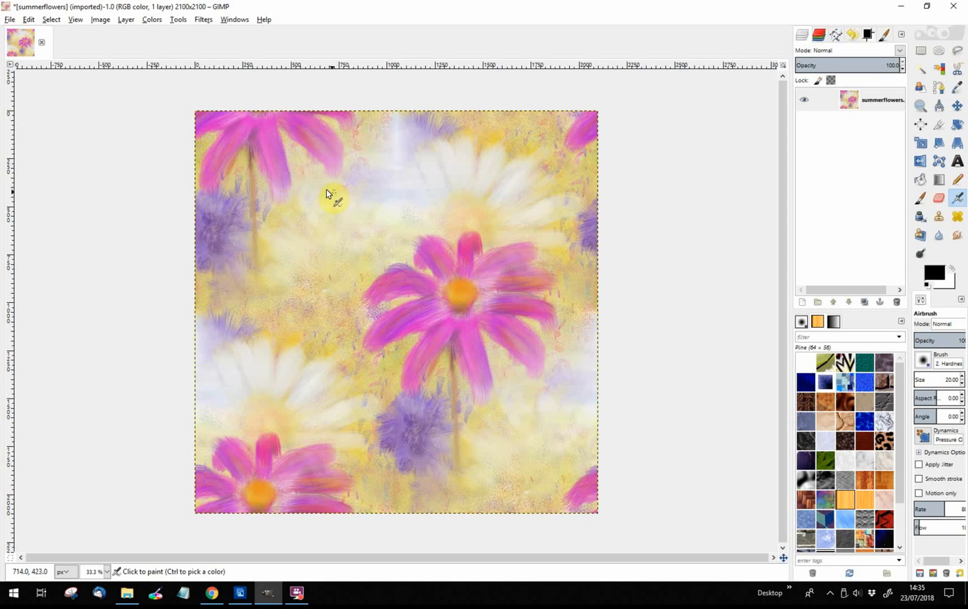
mouse_move(162, 123)
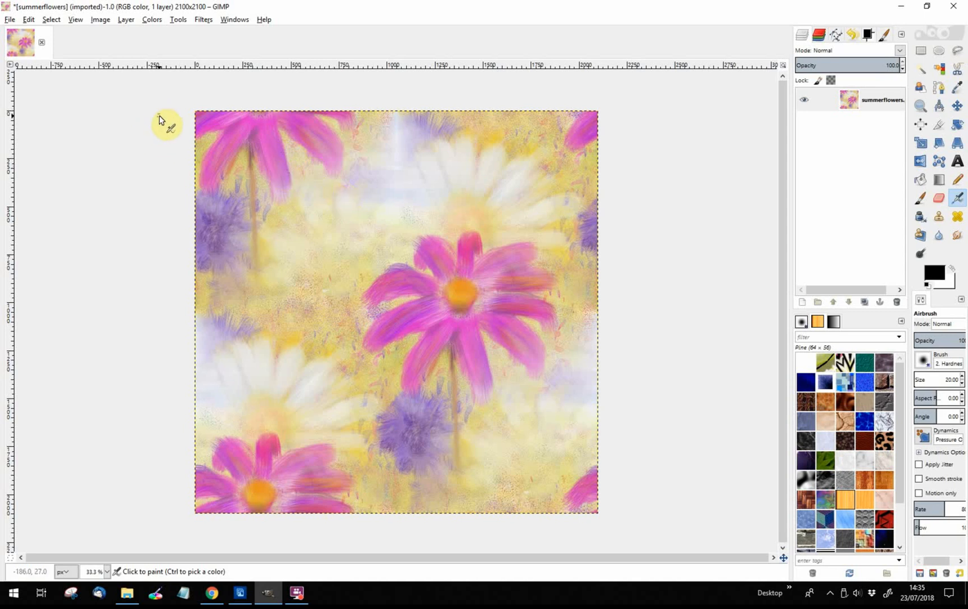
mouse_move(134, 102)
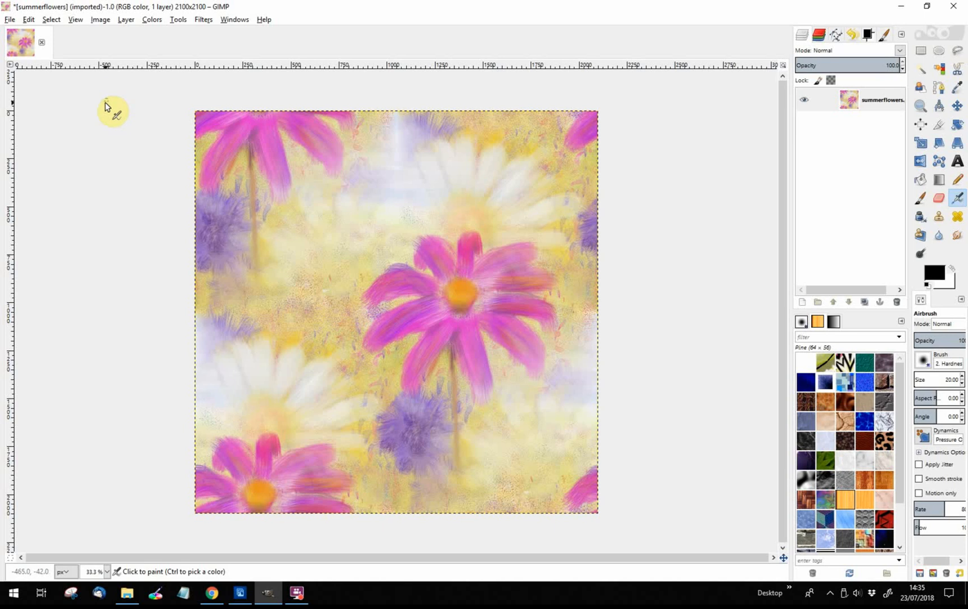
mouse_move(55, 86)
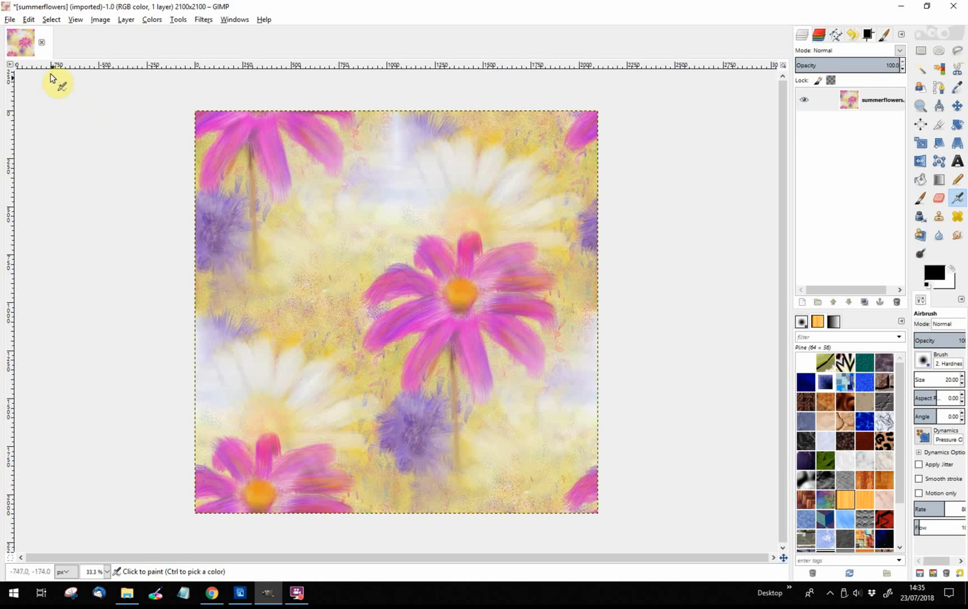
Step: Show the File menu's Save As, Overwrite and Export As commands over the painting
click(7, 18)
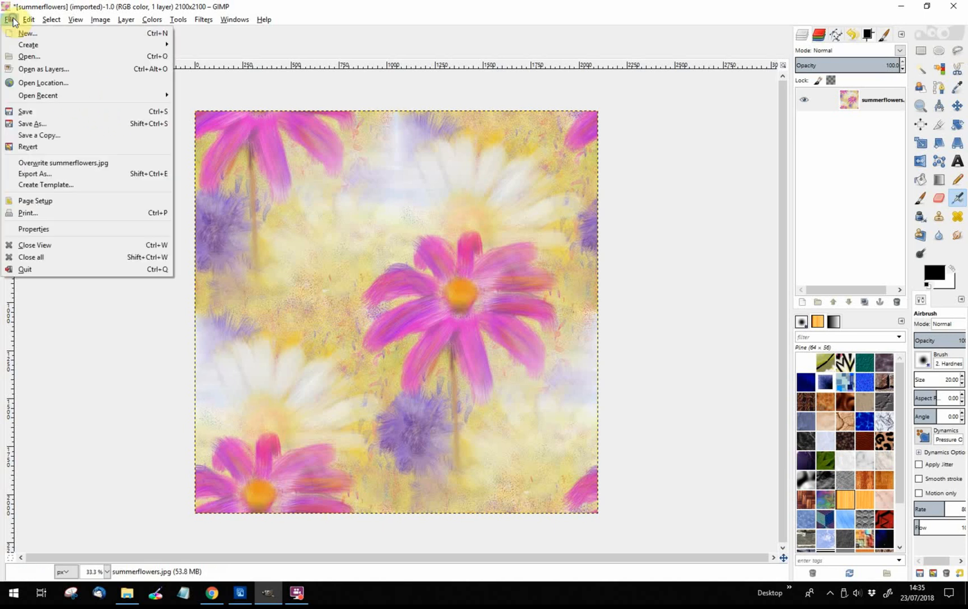
mouse_move(31, 124)
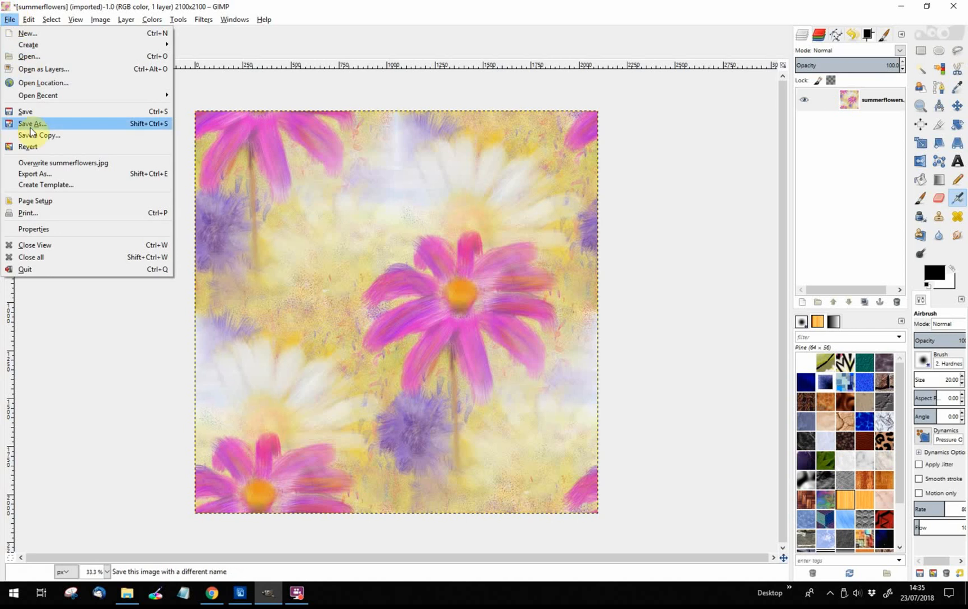
mouse_move(37, 128)
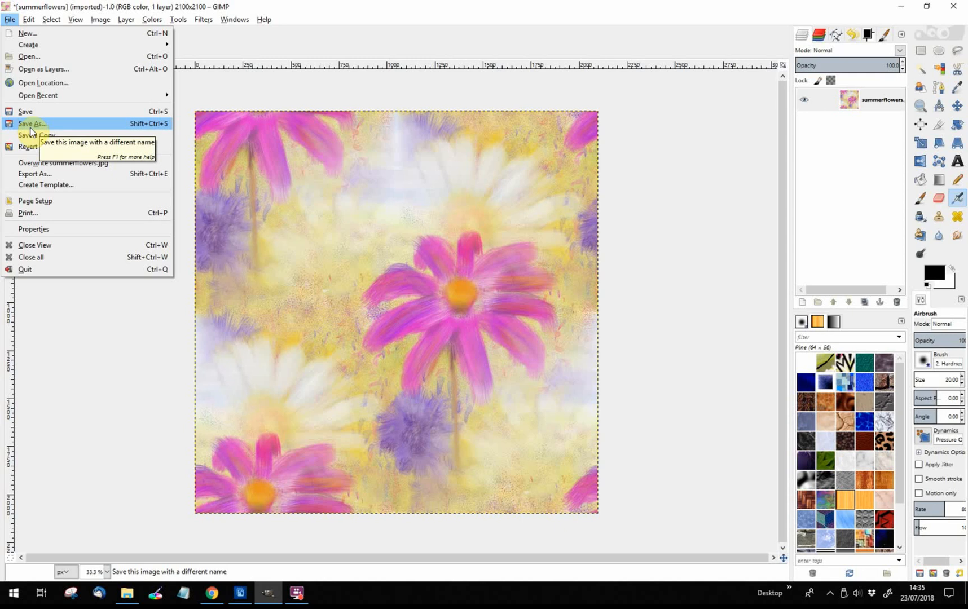
mouse_move(41, 168)
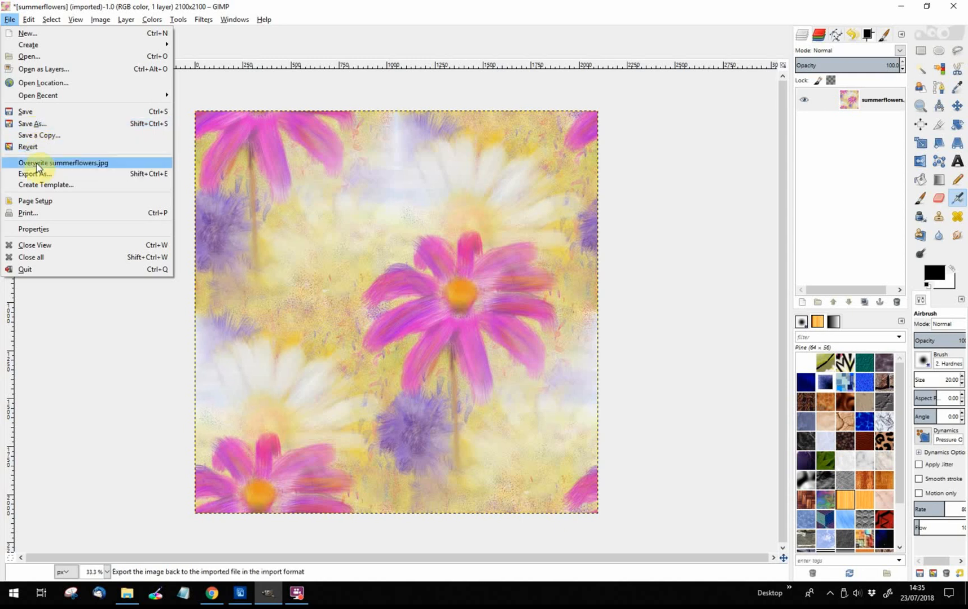
mouse_move(35, 174)
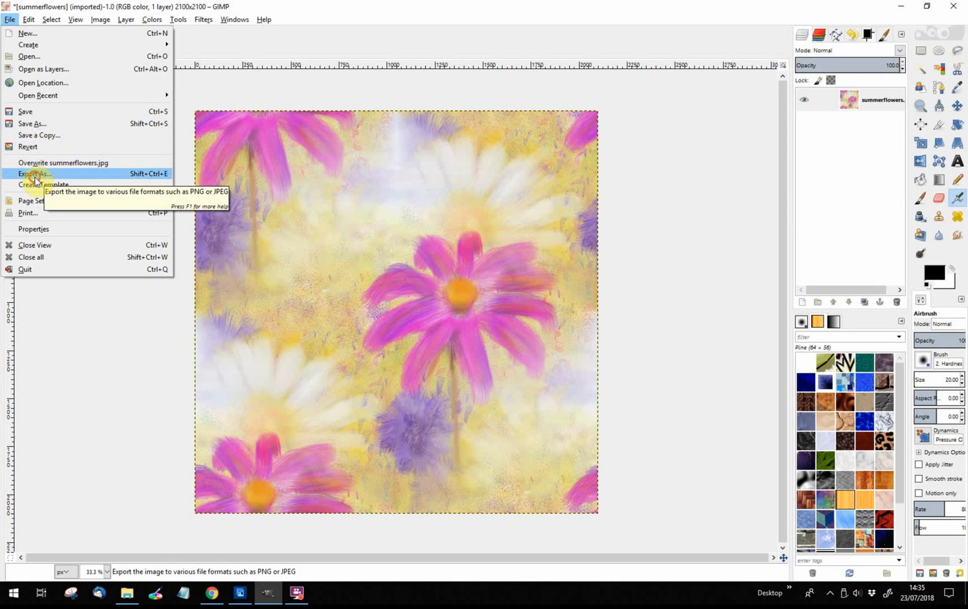
Step: Export the painting as summerflowerstile.jpg at JPEG quality 100 into 1artdemoresources
click(31, 174)
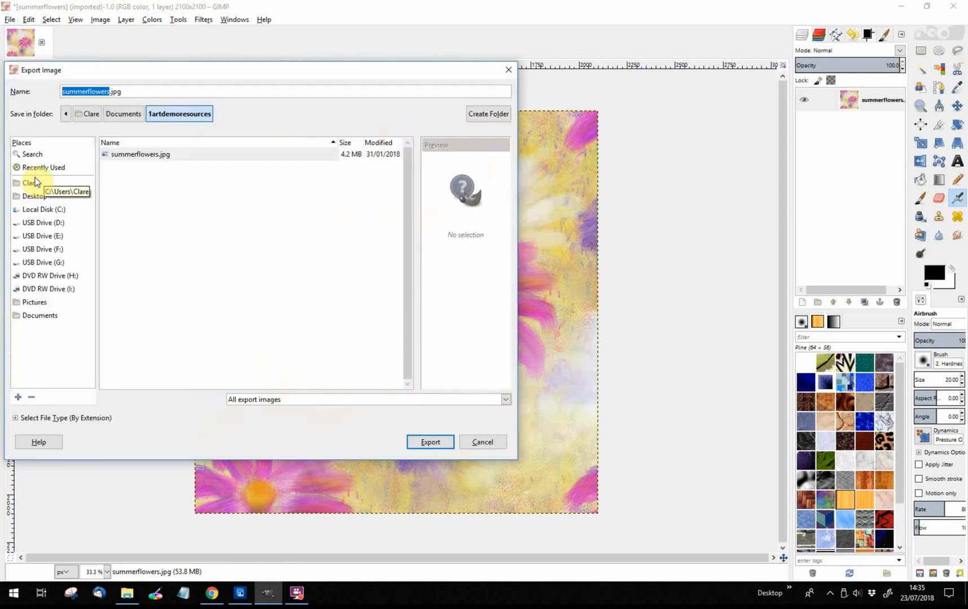
mouse_move(106, 175)
text(tile)
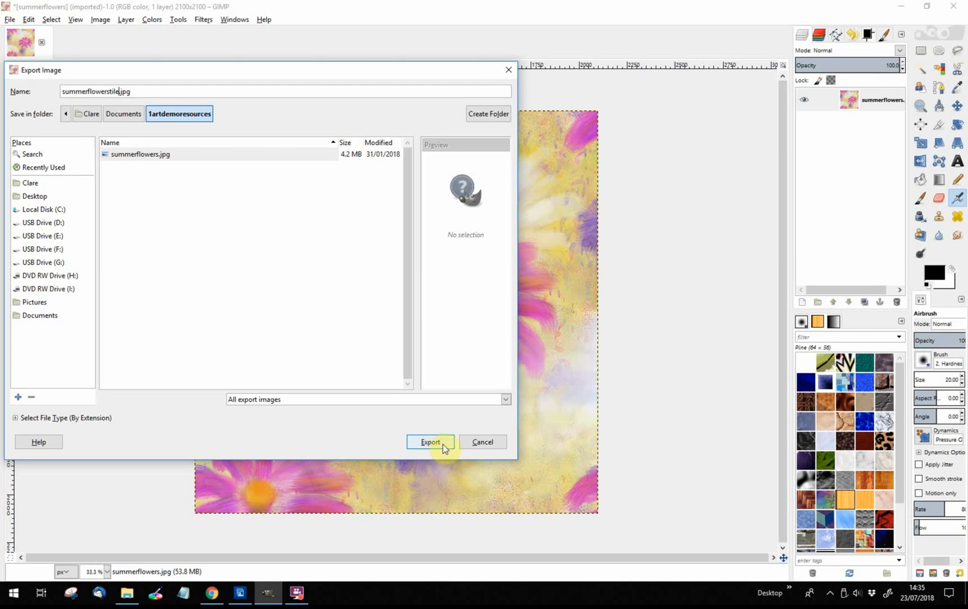
click(429, 442)
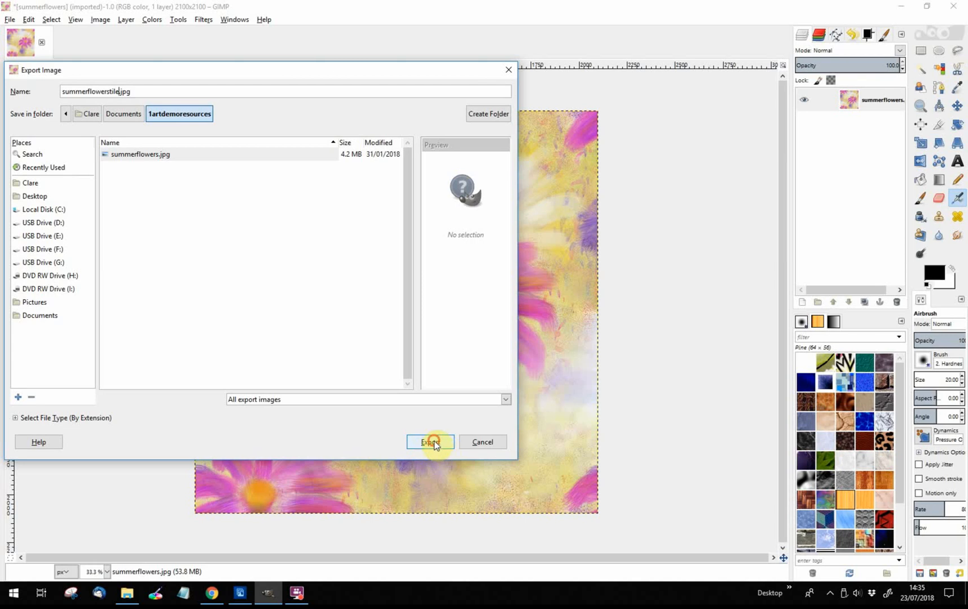
click(429, 442)
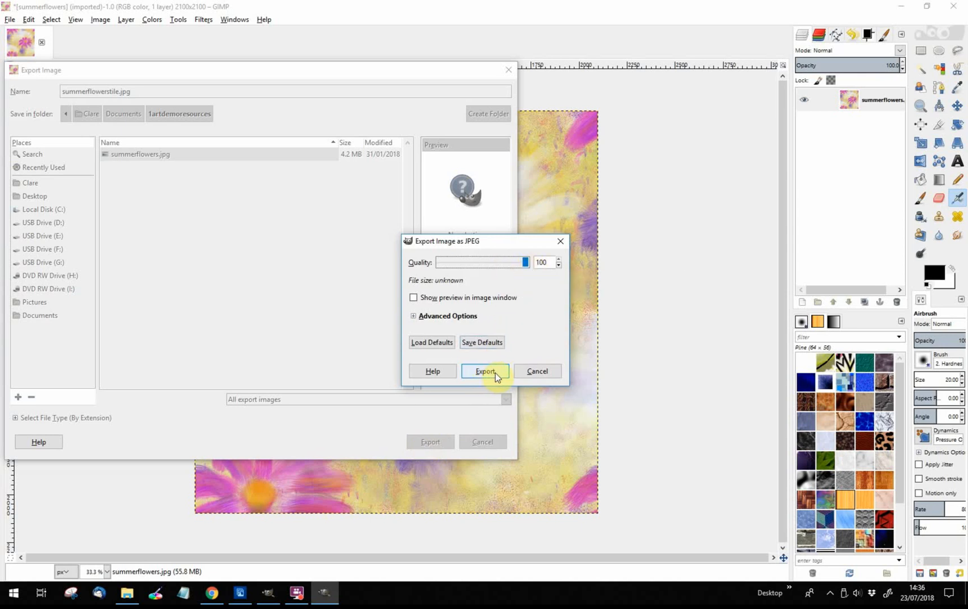
mouse_move(486, 376)
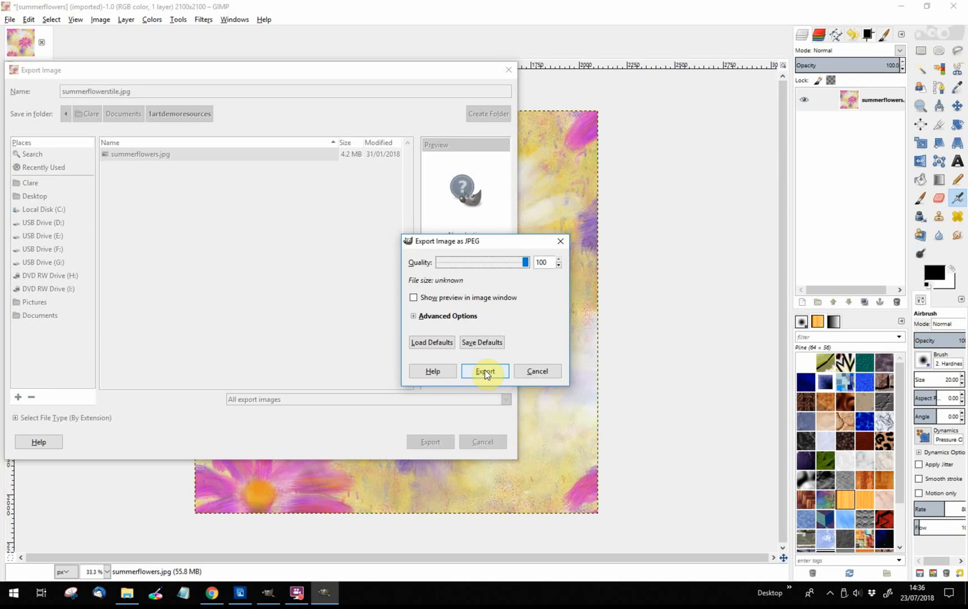
click(484, 371)
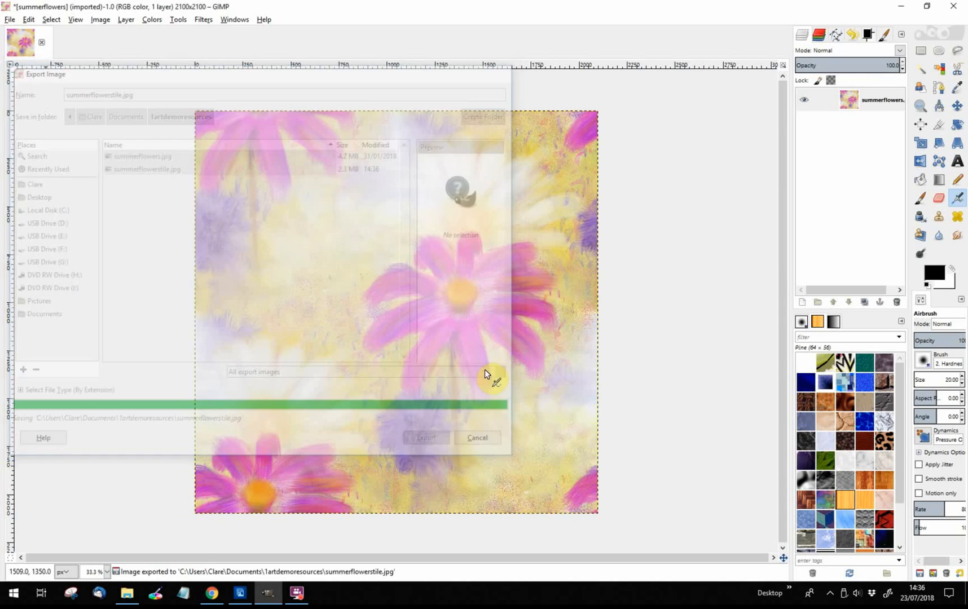
Step: Switch to Photoshop Elements 10 and start its file-open browser
click(425, 437)
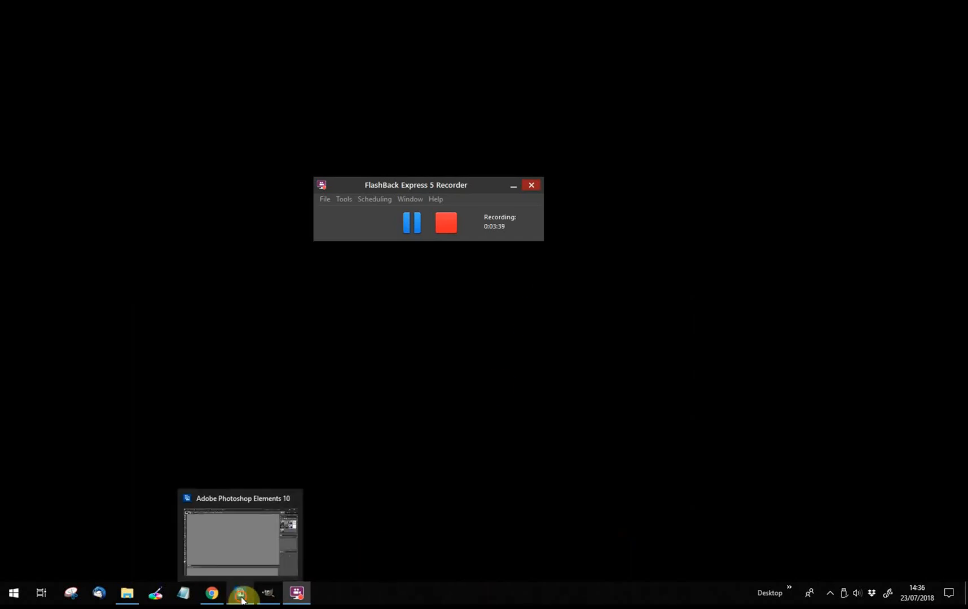
click(240, 596)
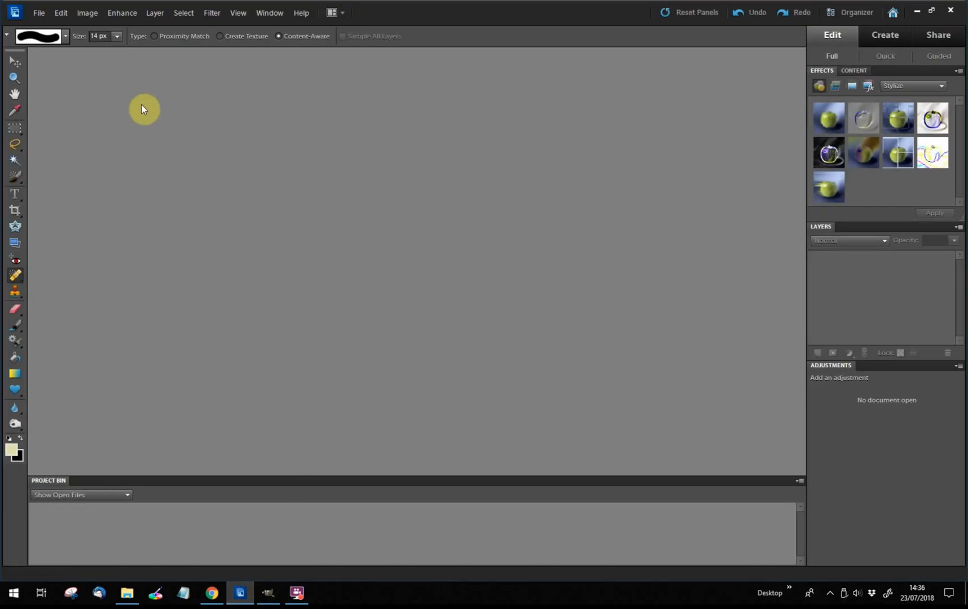
mouse_move(103, 68)
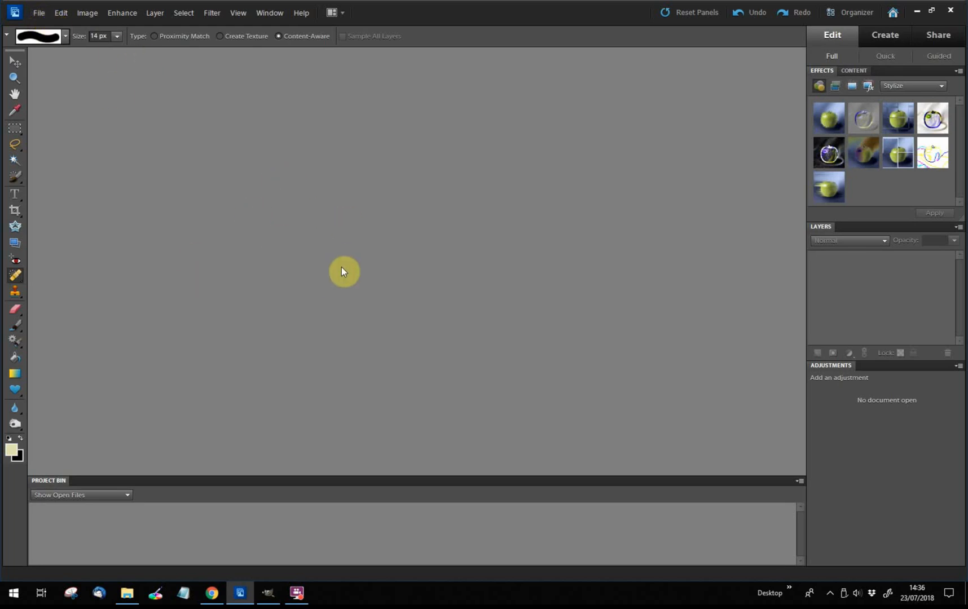
mouse_move(336, 167)
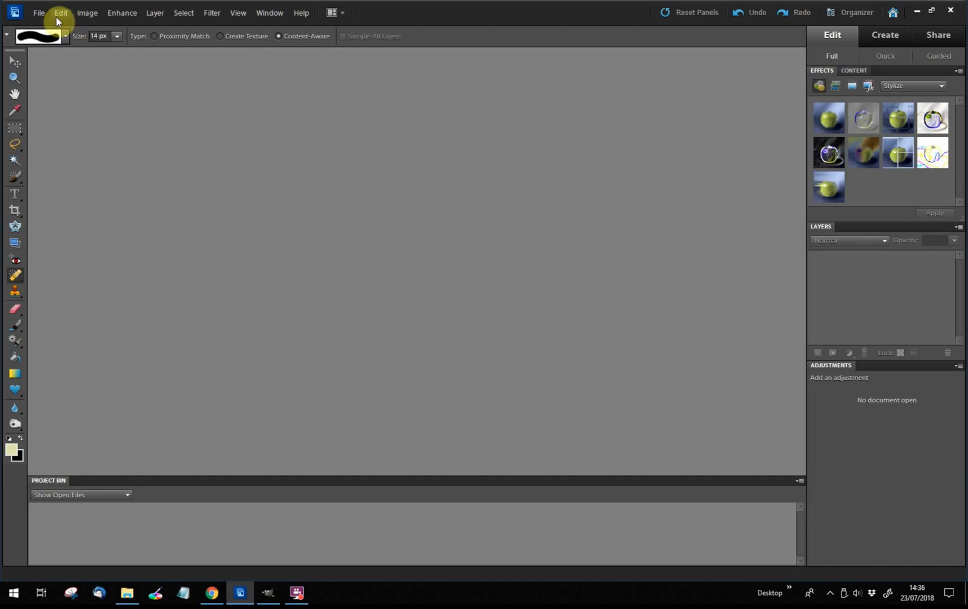
mouse_move(67, 21)
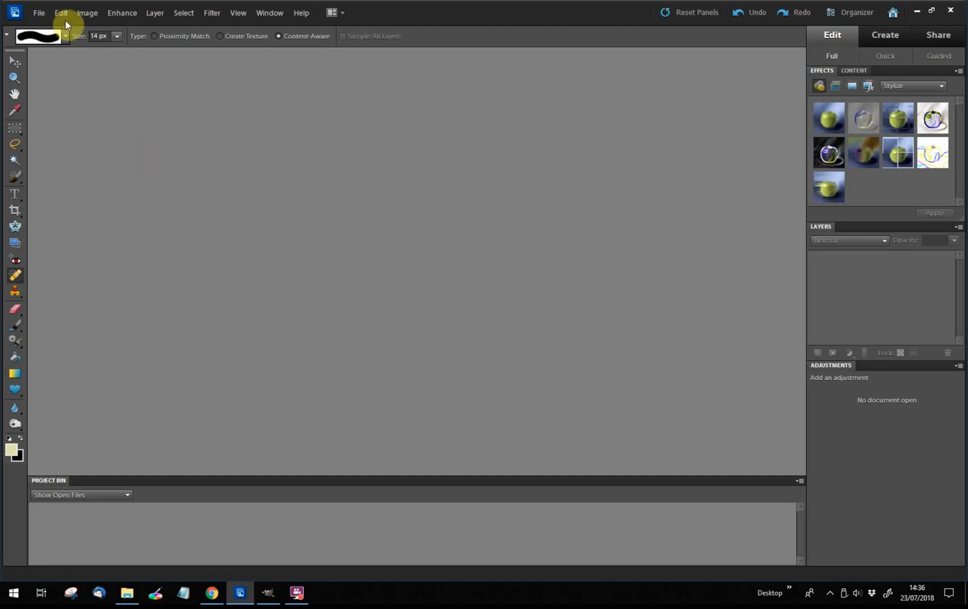
click(40, 12)
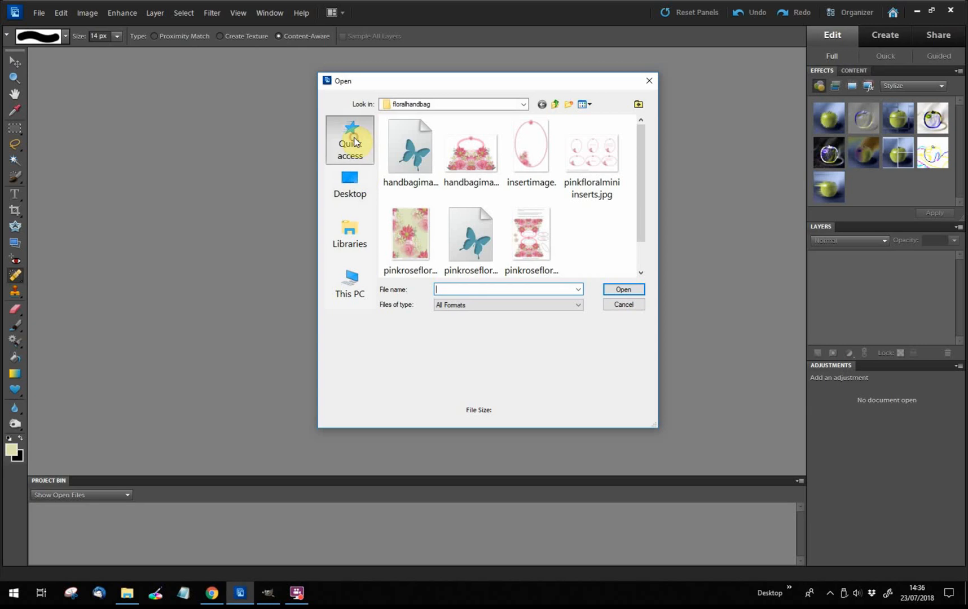
Step: Open summerflowerstile.jpg from Documents > 1artdemoresources in Photoshop Elements
click(349, 139)
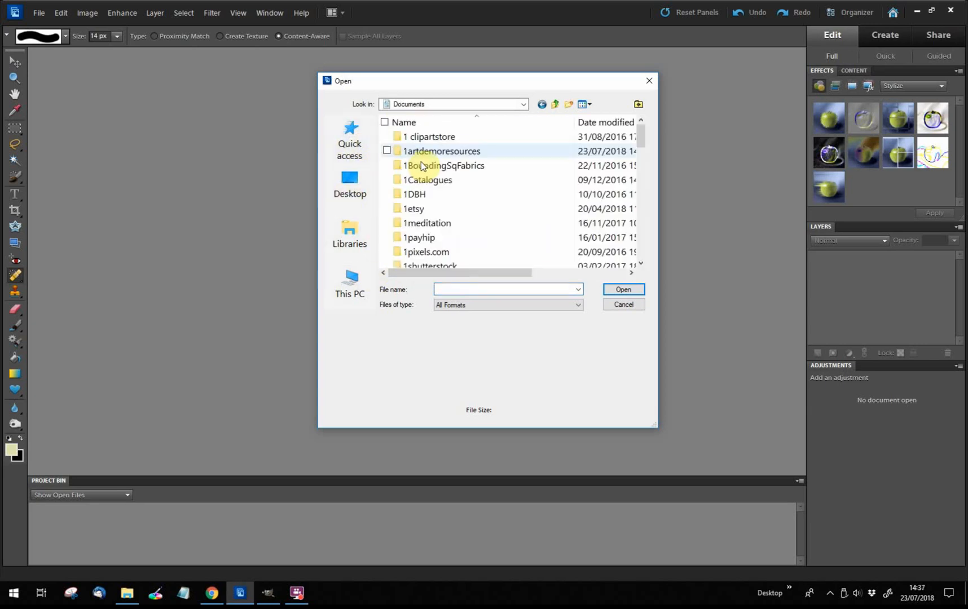
double_click(441, 151)
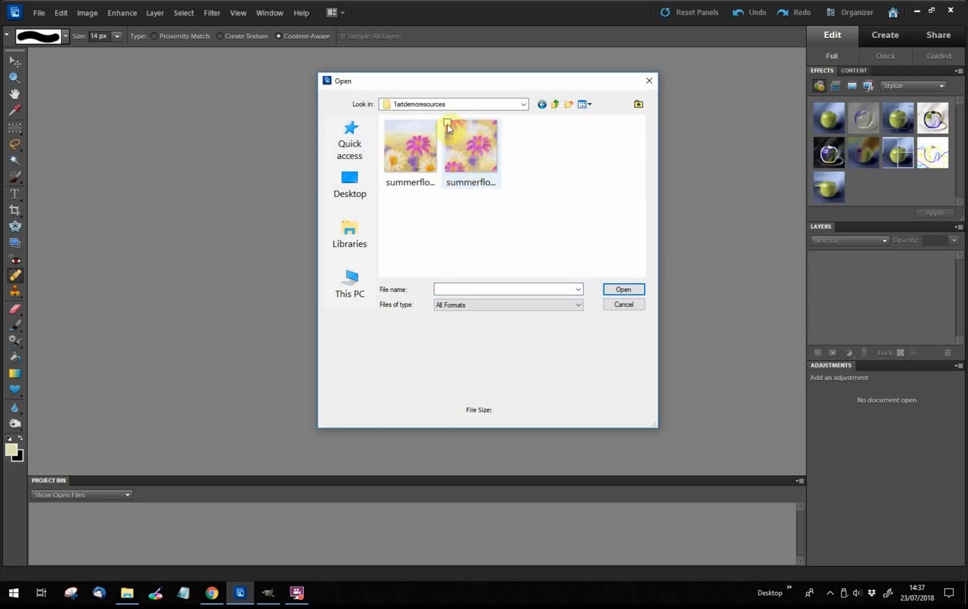
click(472, 147)
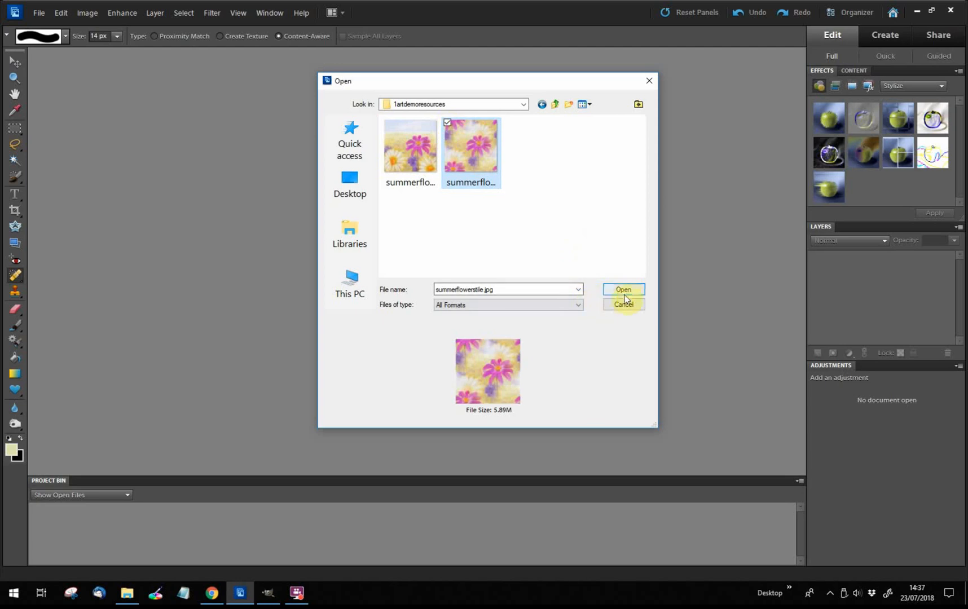
mouse_move(448, 158)
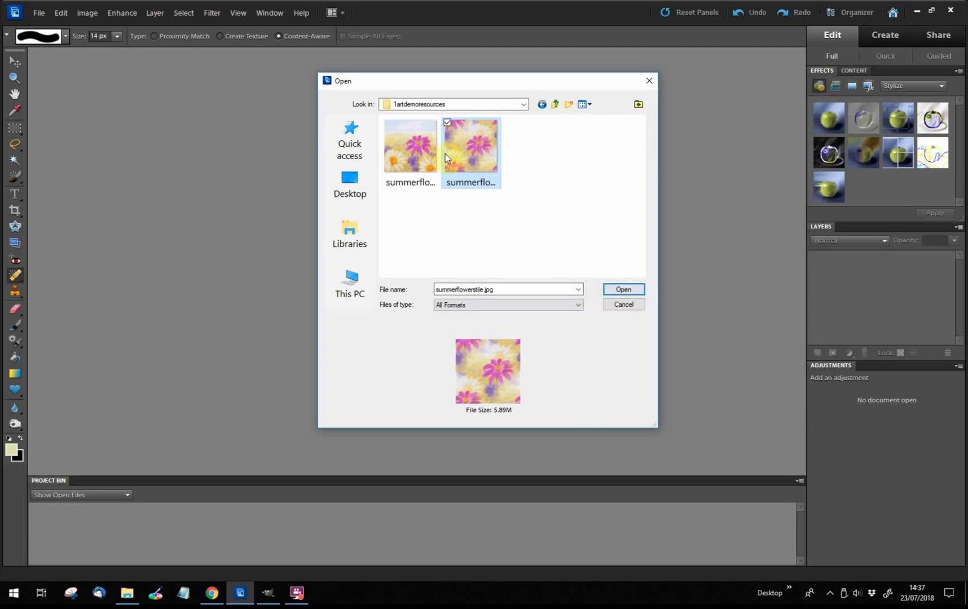
click(624, 289)
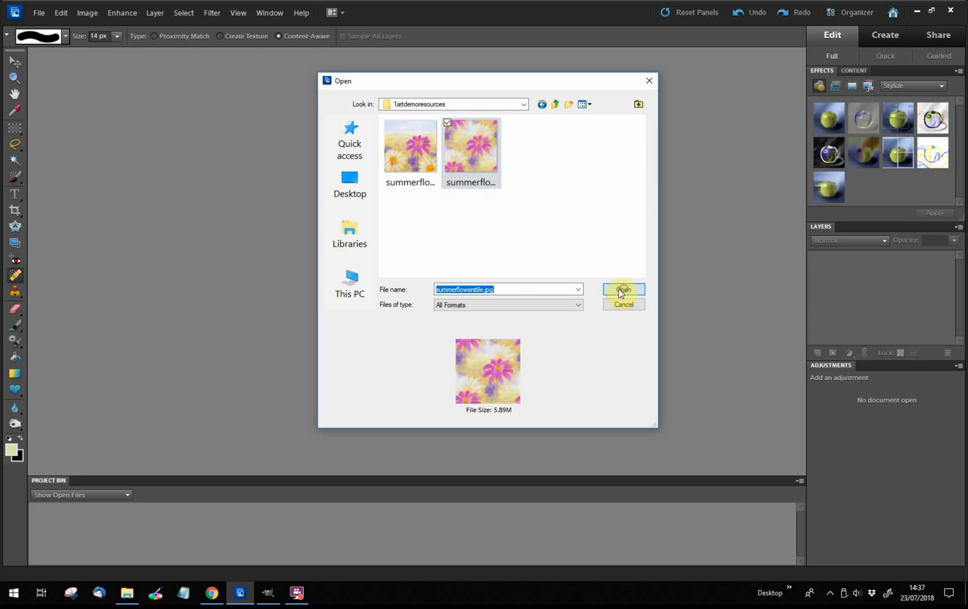
click(623, 290)
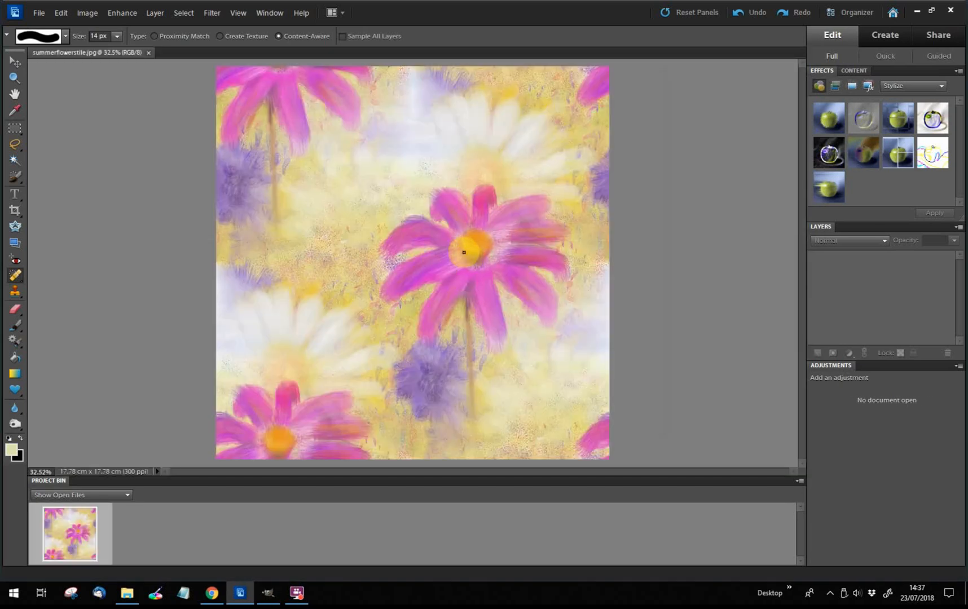
Step: Define the tile image as a pattern named summerflowerstile.jpg via Edit > Define Pattern
drag(463, 252, 428, 218)
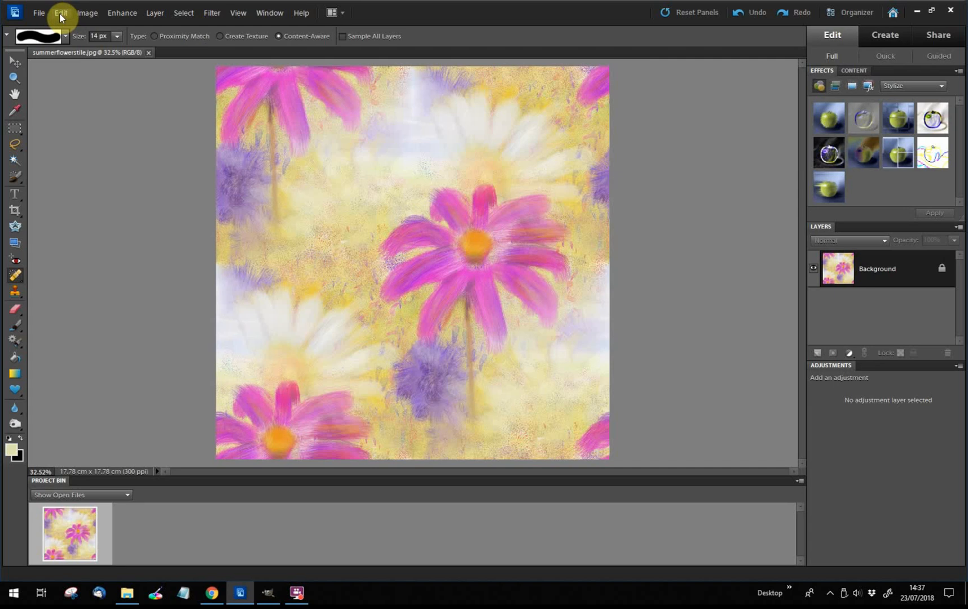
click(59, 13)
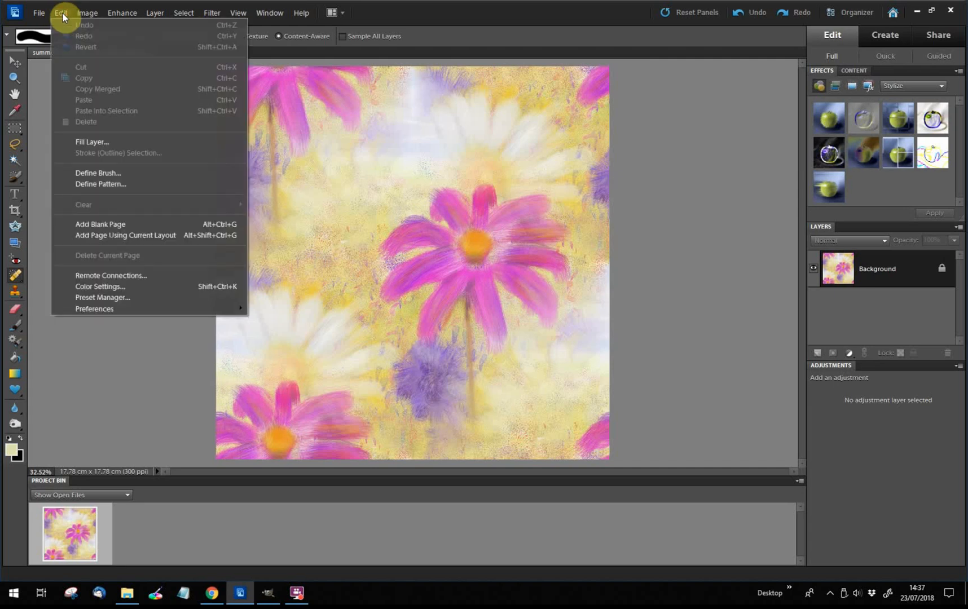
click(100, 185)
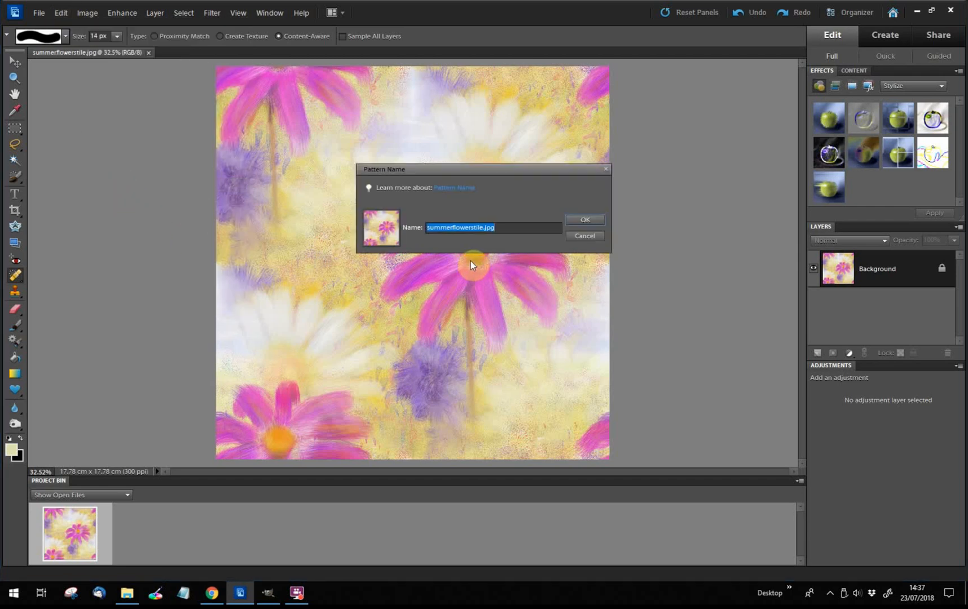
mouse_move(532, 248)
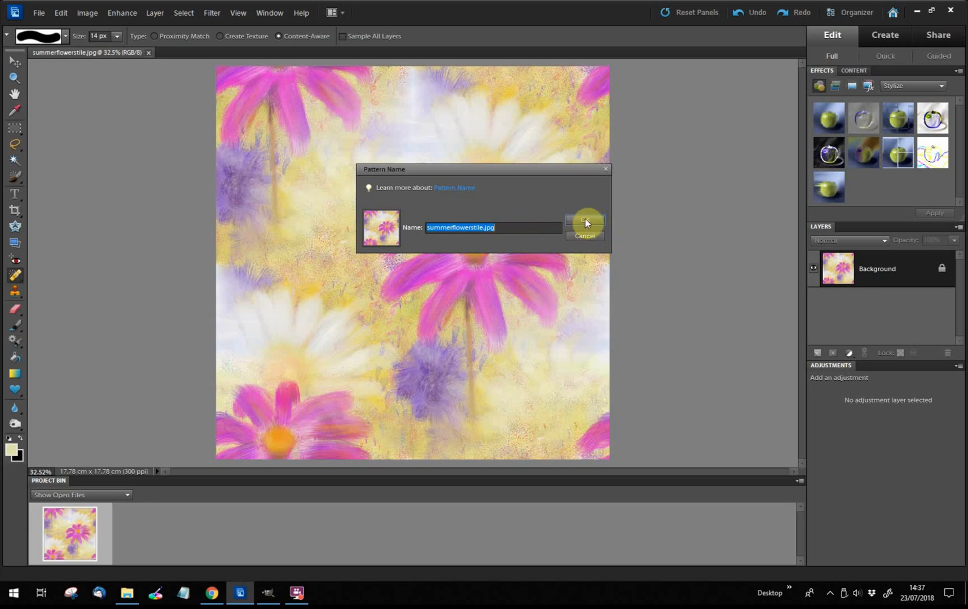
click(585, 222)
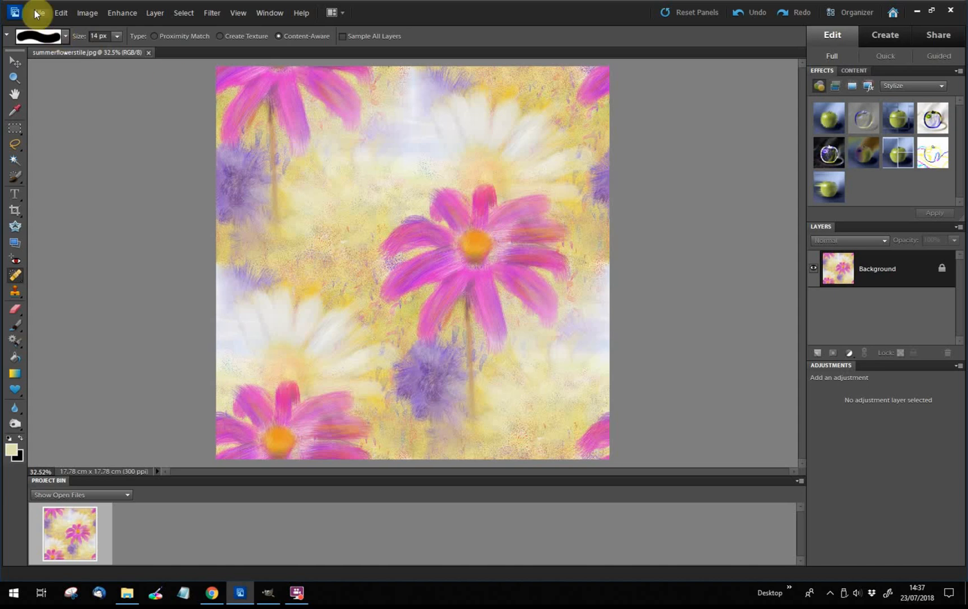
Step: Create a new blank white A3 document (International Paper) at 300 ppi
click(37, 13)
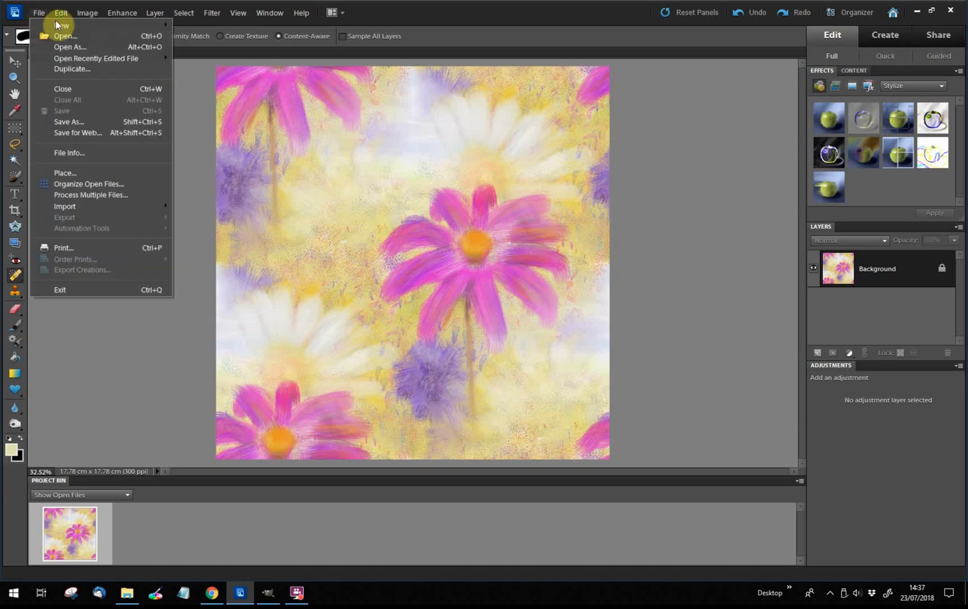
mouse_move(56, 24)
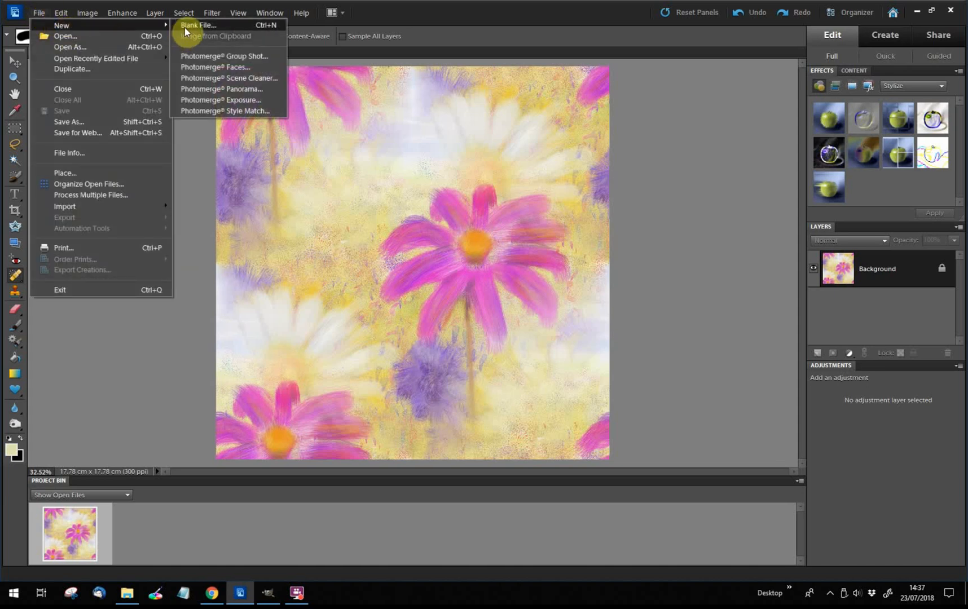
click(201, 25)
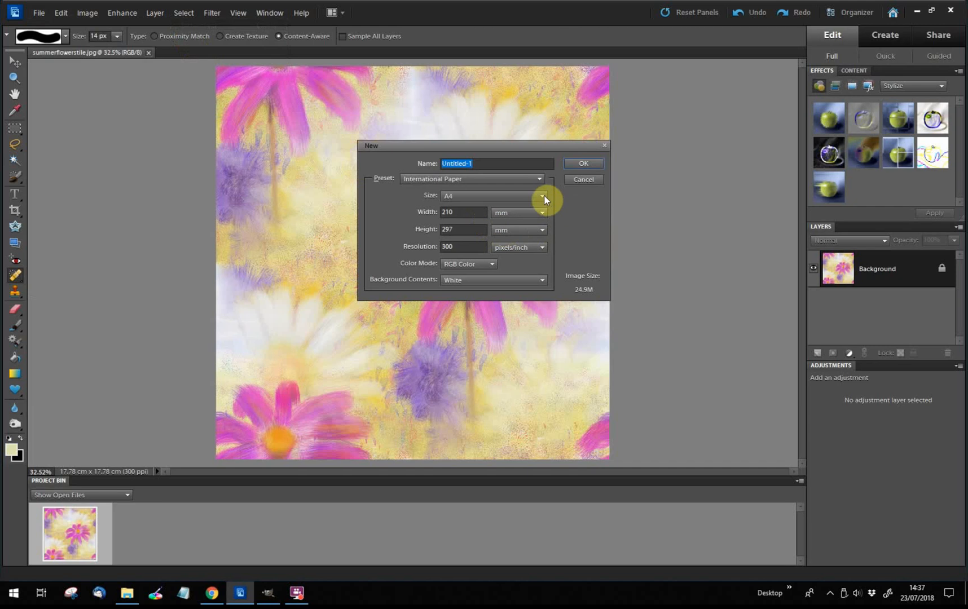
click(541, 196)
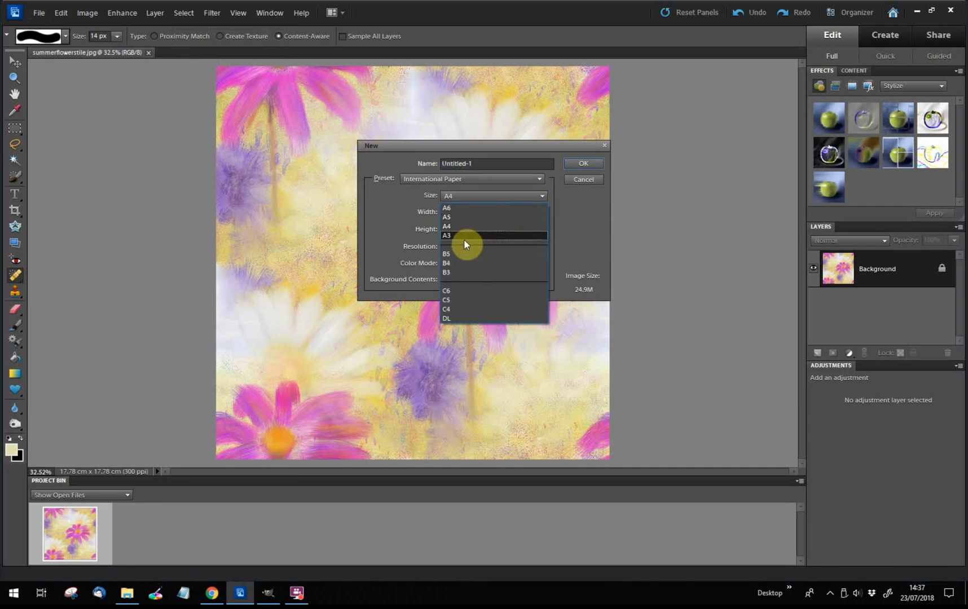
mouse_move(457, 241)
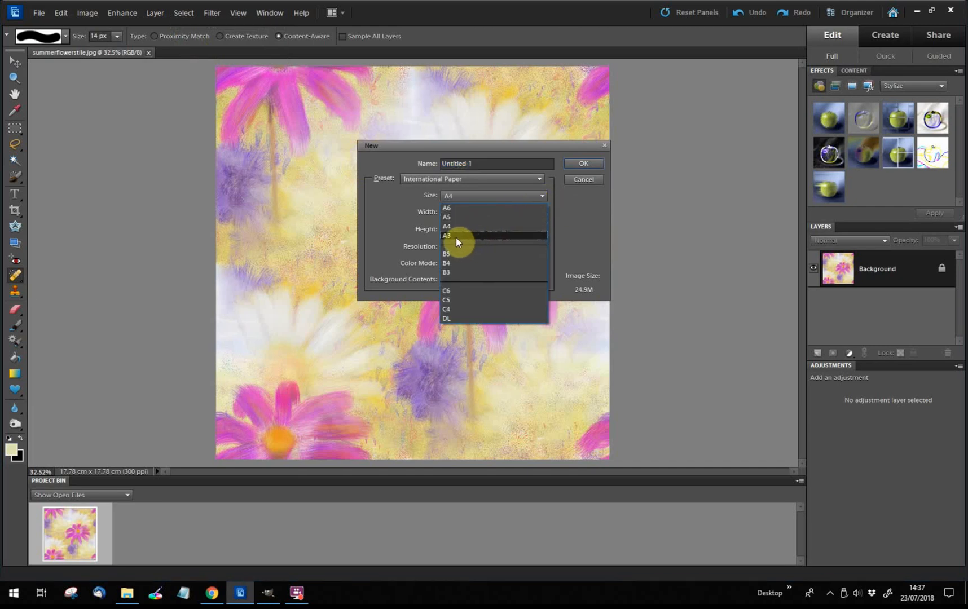
click(447, 235)
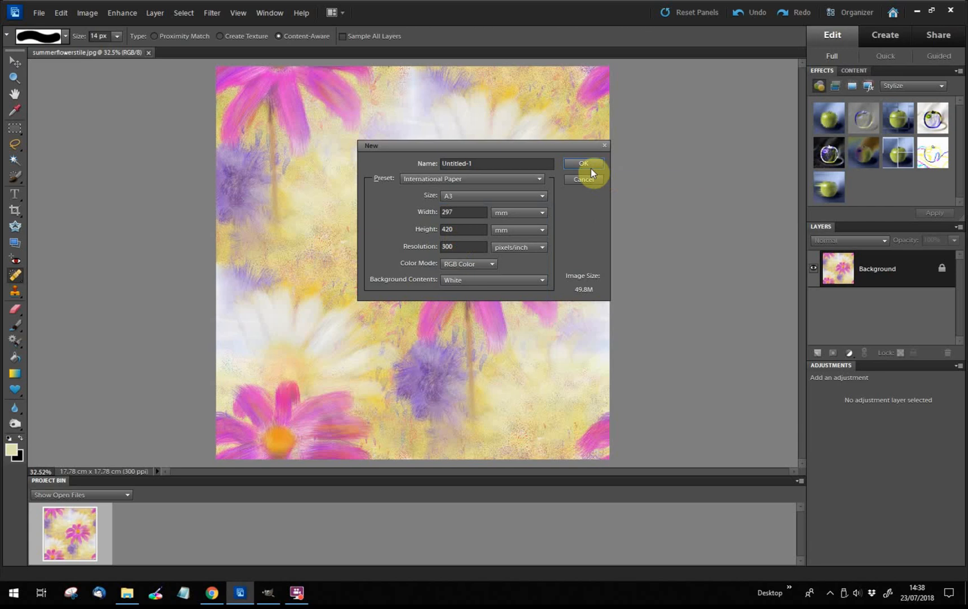
mouse_move(587, 166)
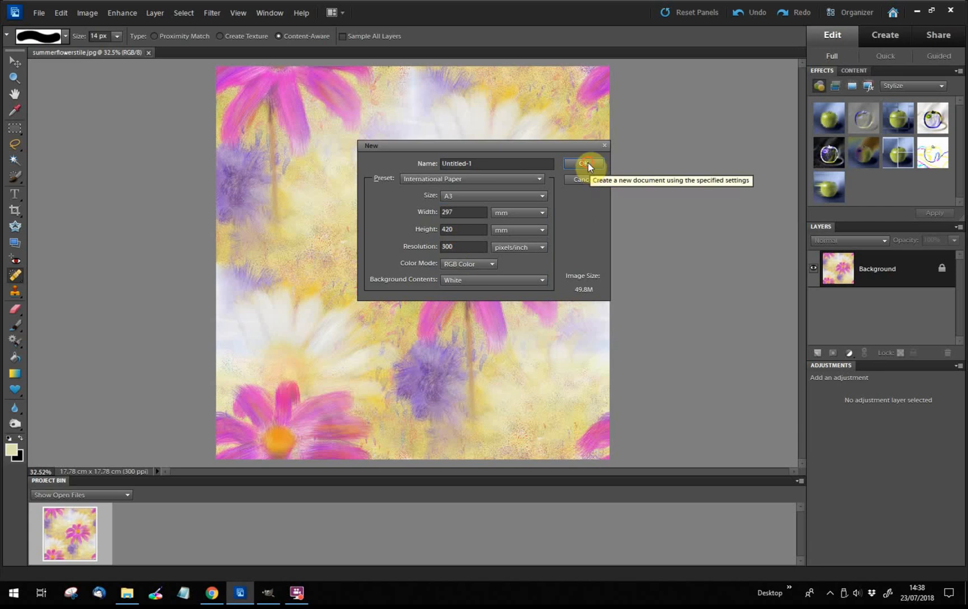
click(585, 164)
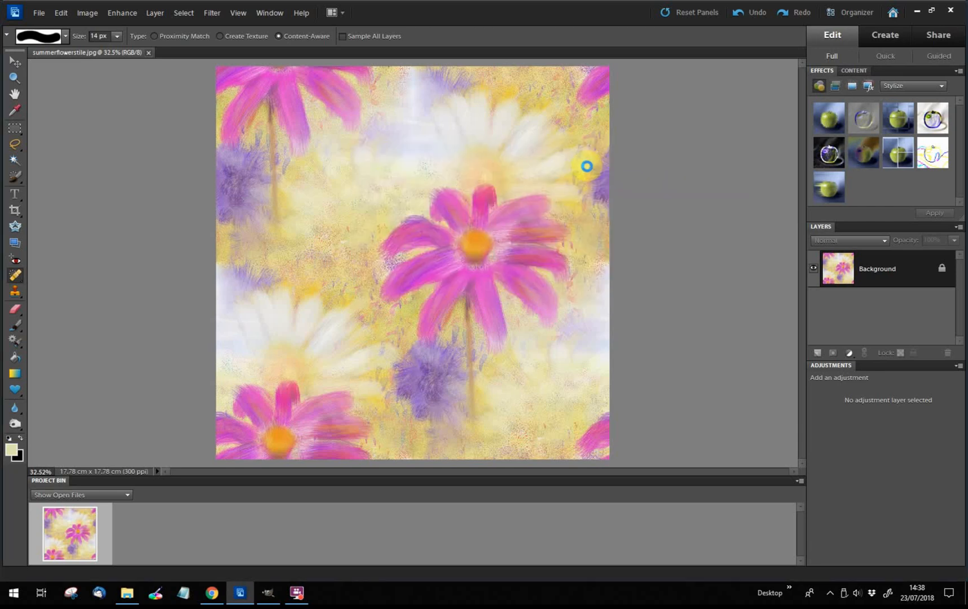
click(38, 13)
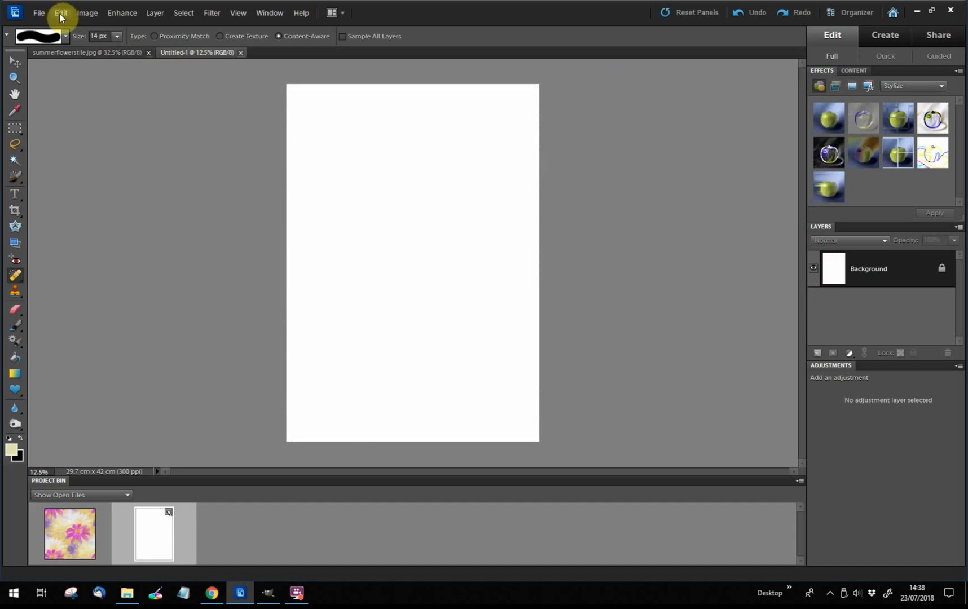
Step: Fill the A3 page's layer with the summerflowerstile custom pattern via Edit > Fill Layer
click(57, 13)
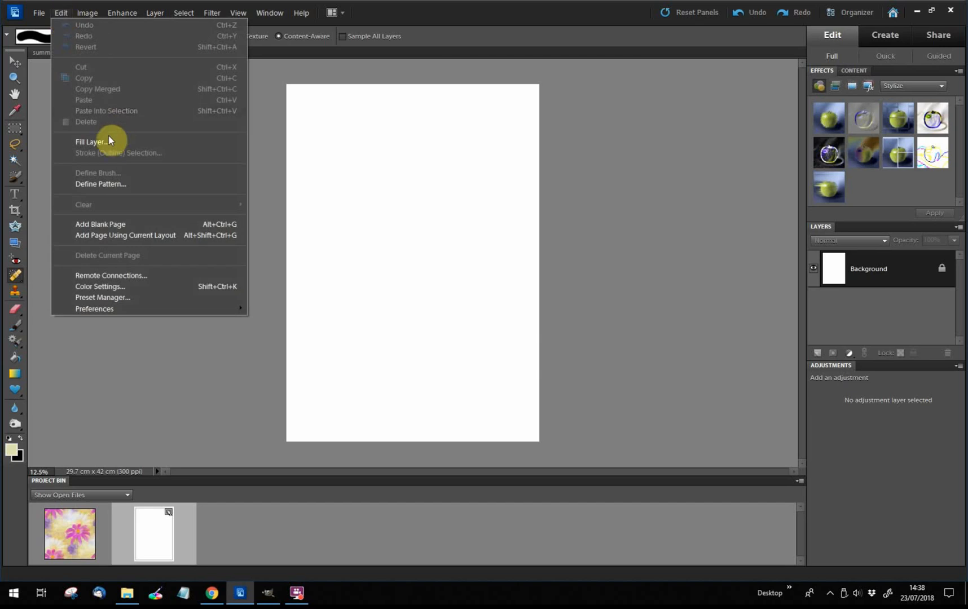
click(87, 142)
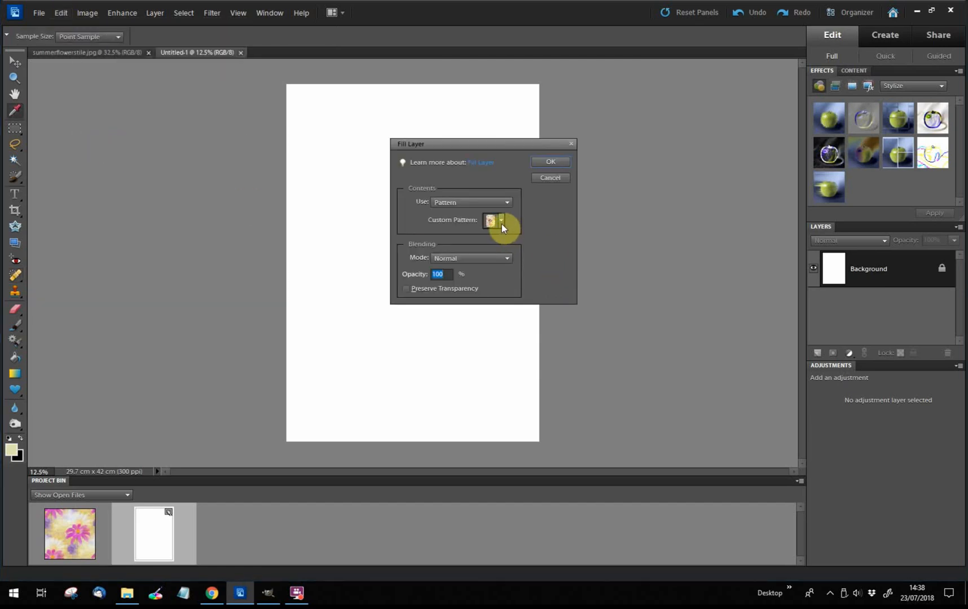
click(501, 221)
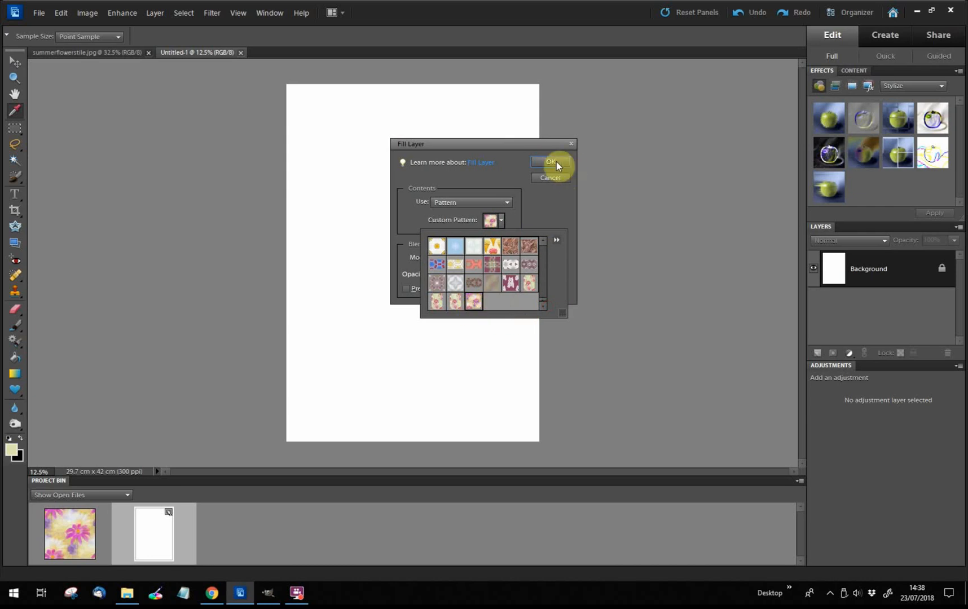
click(549, 163)
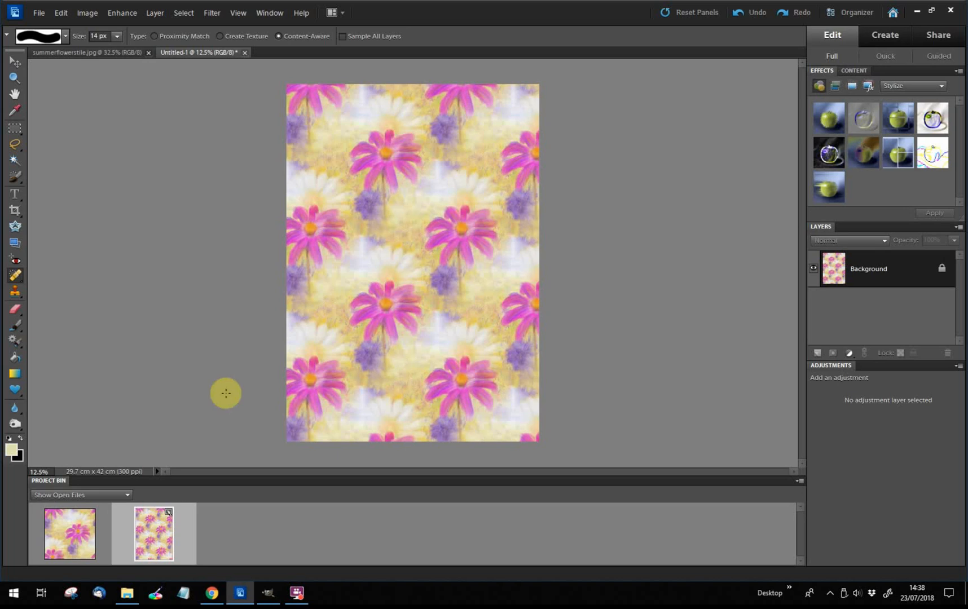
mouse_move(602, 240)
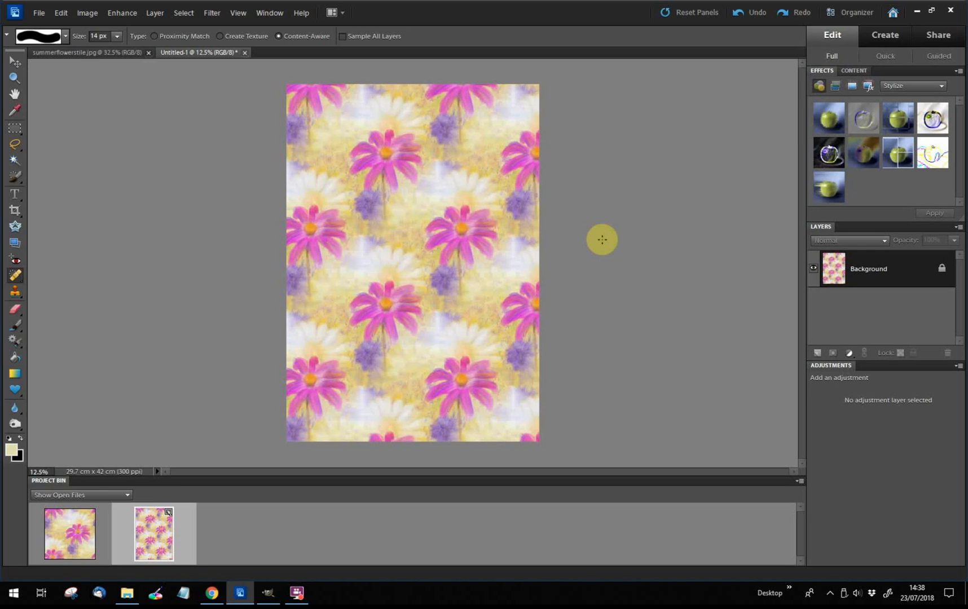
mouse_move(599, 240)
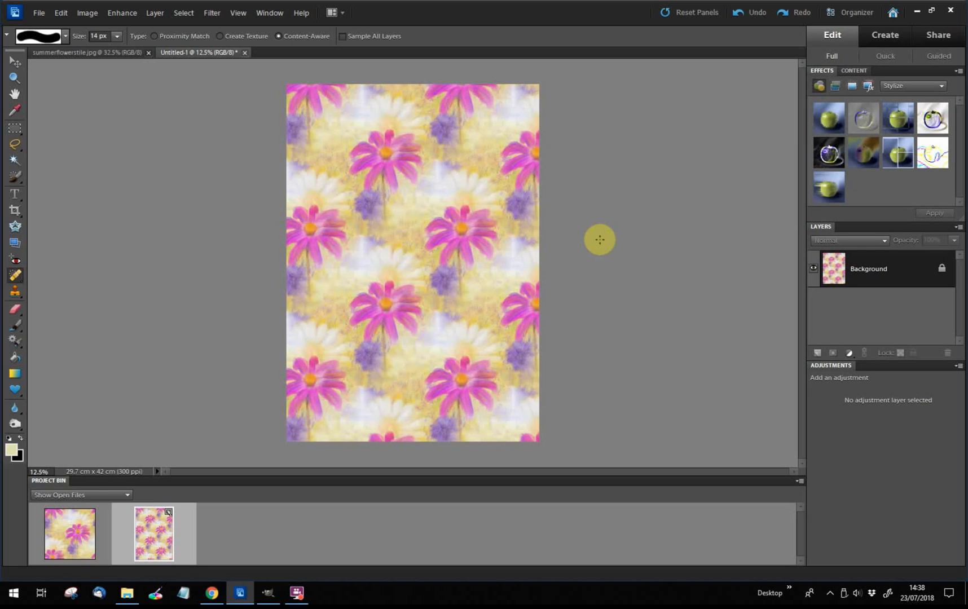
mouse_move(616, 242)
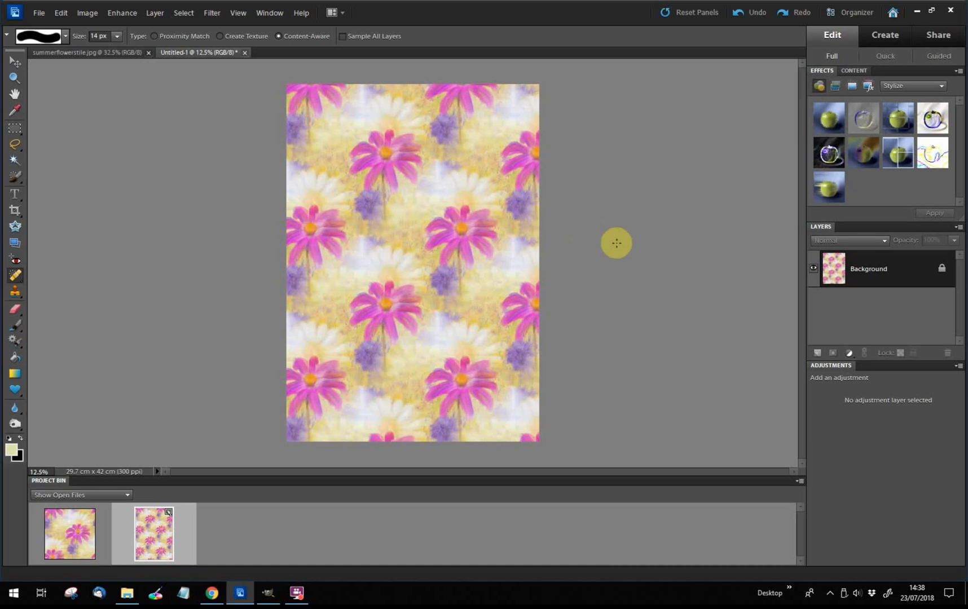
mouse_move(609, 244)
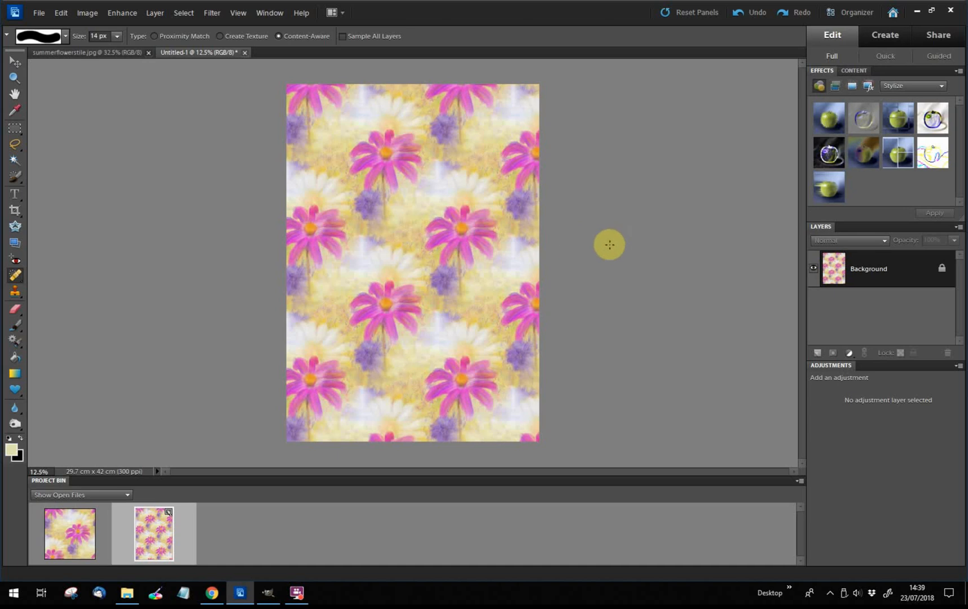